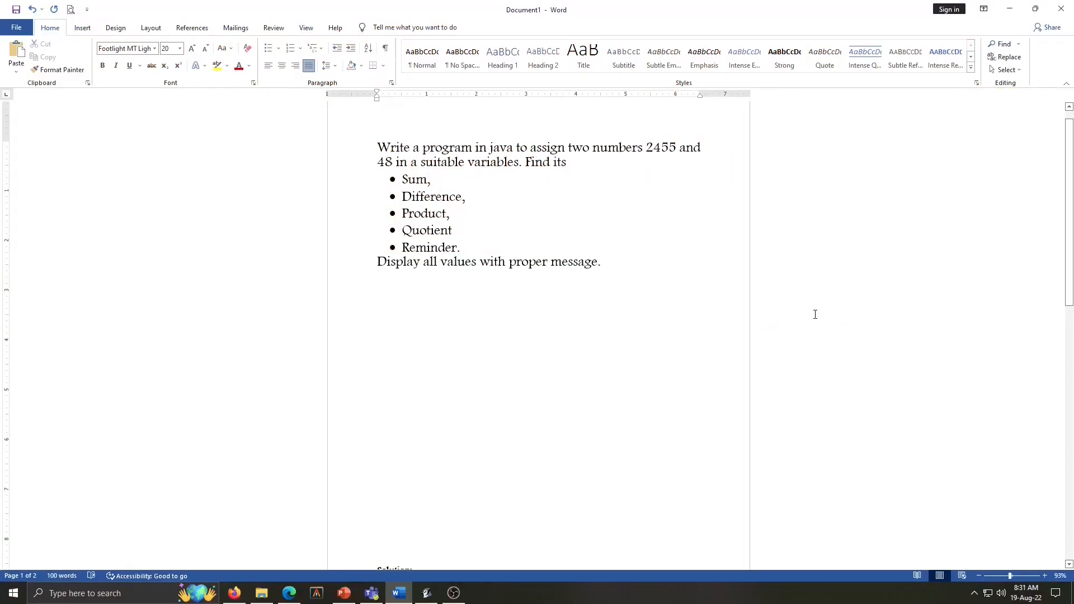
Step: Launch BlueJ from the desktop shortcut, loading the Java 1 project with its Introduction class
{"action": "left_click", "coordinate": [638, 147]}
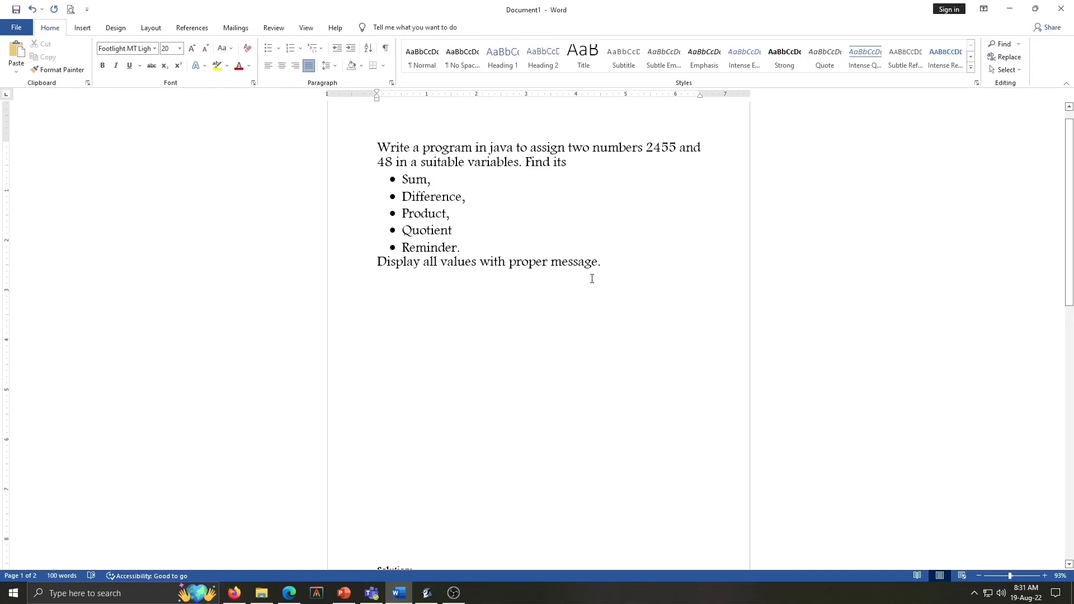
{"action": "left_click", "coordinate": [640, 148]}
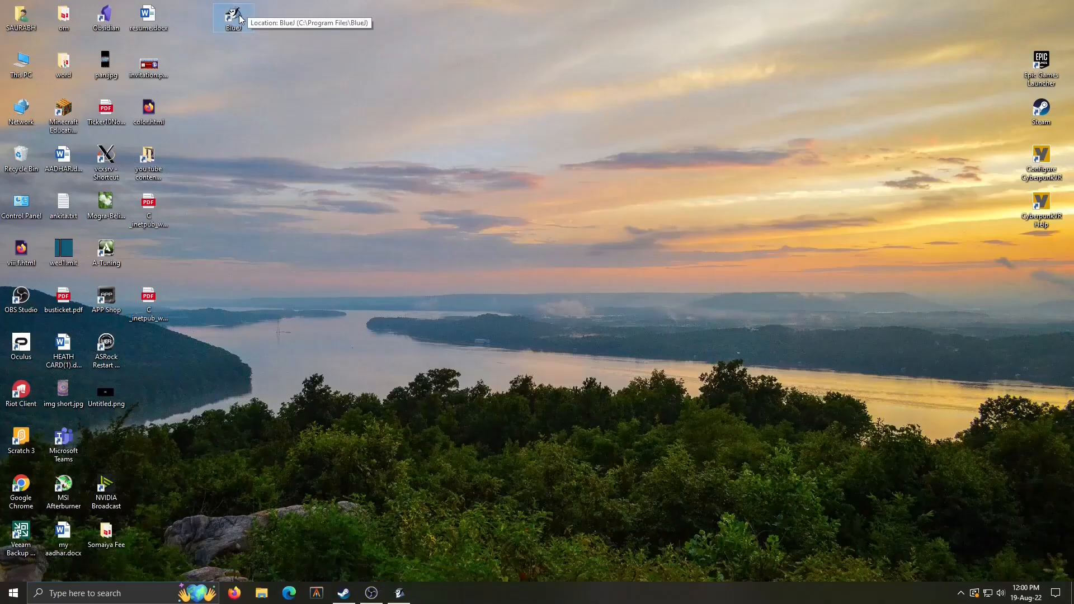
{"action": "mouse_move", "coordinate": [251, 20]}
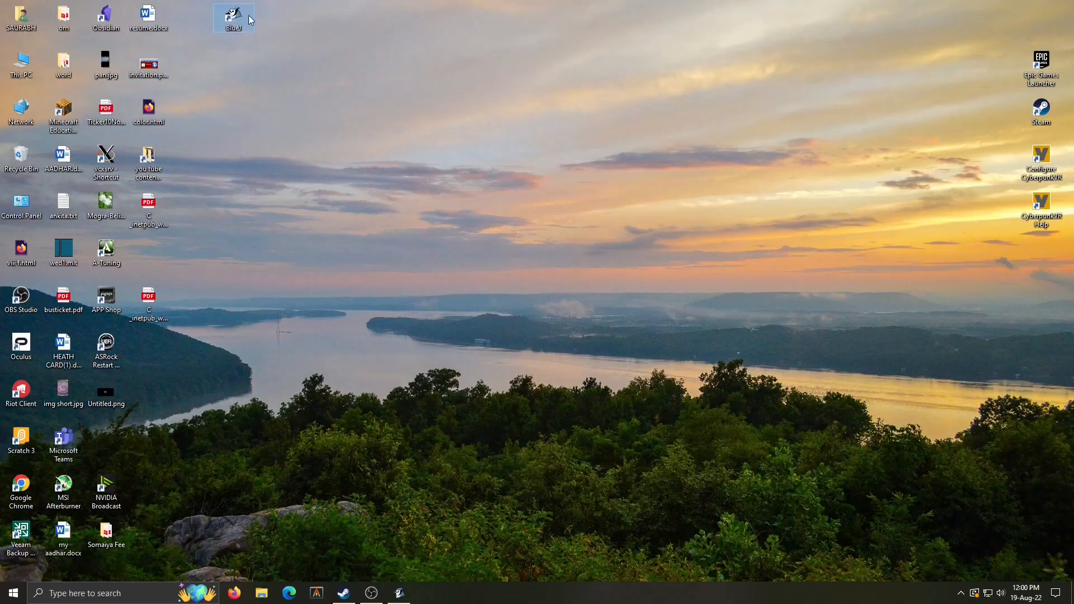
{"action": "double_click", "coordinate": [232, 14]}
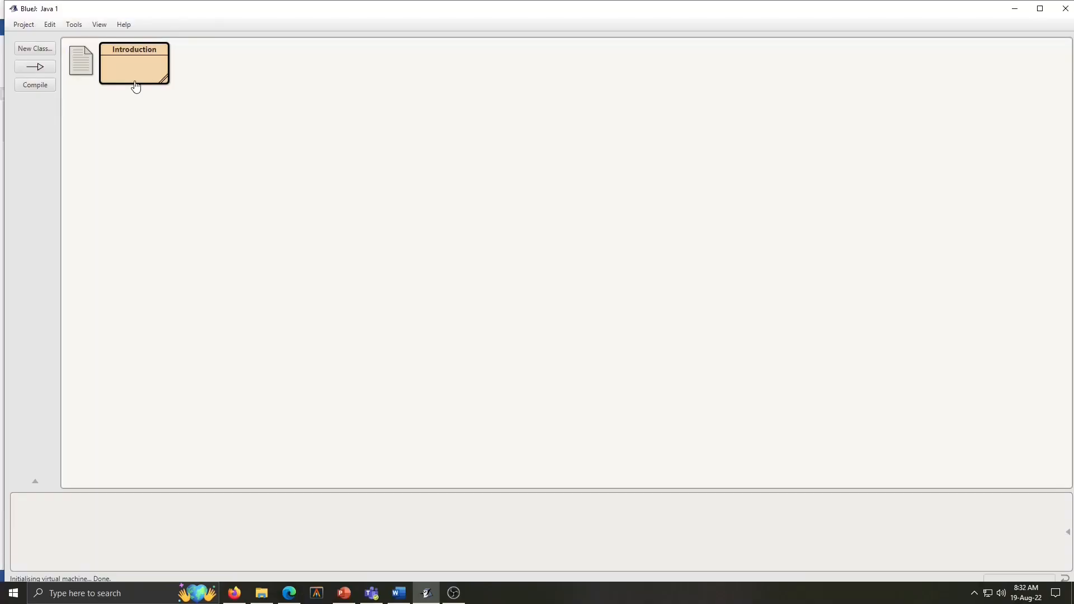
{"action": "mouse_move", "coordinate": [37, 287]}
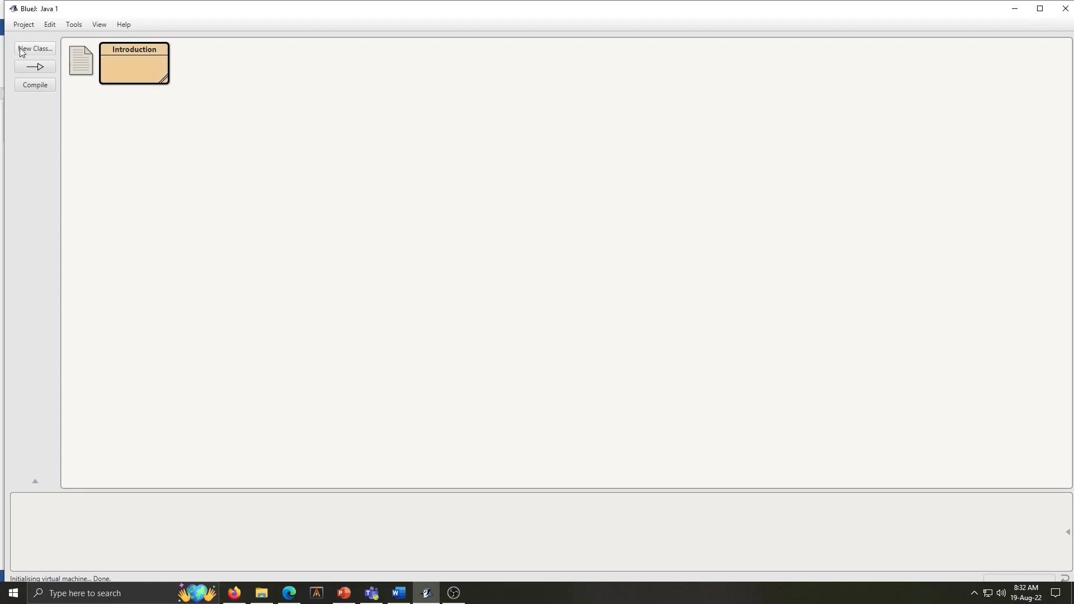
Step: Create a new Java class named Calculation in the Java 1 project
{"action": "left_click", "coordinate": [35, 48]}
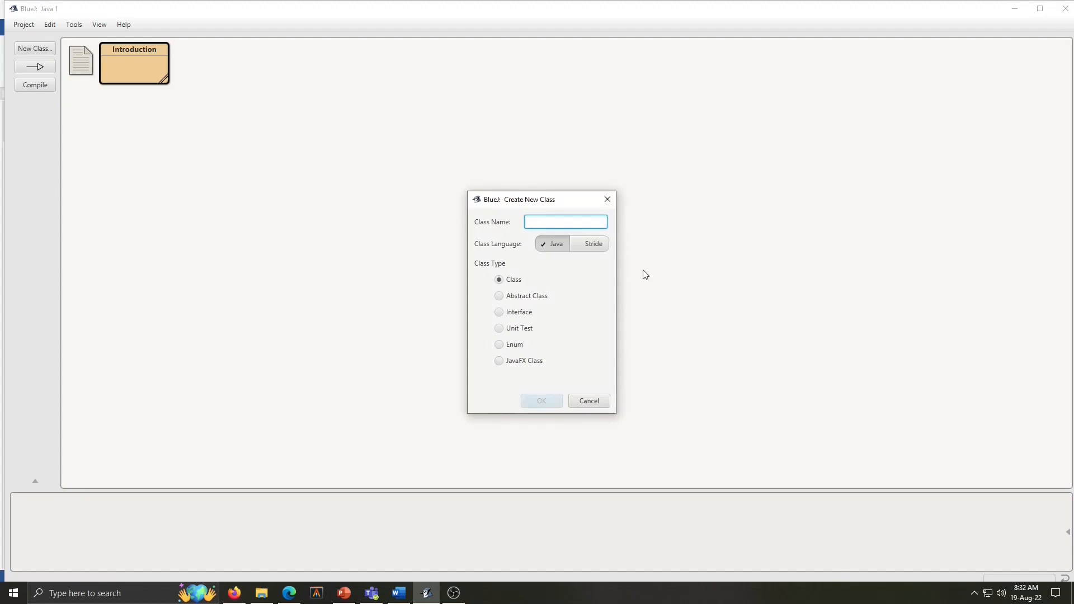
{"action": "type", "text": "Calculation"}
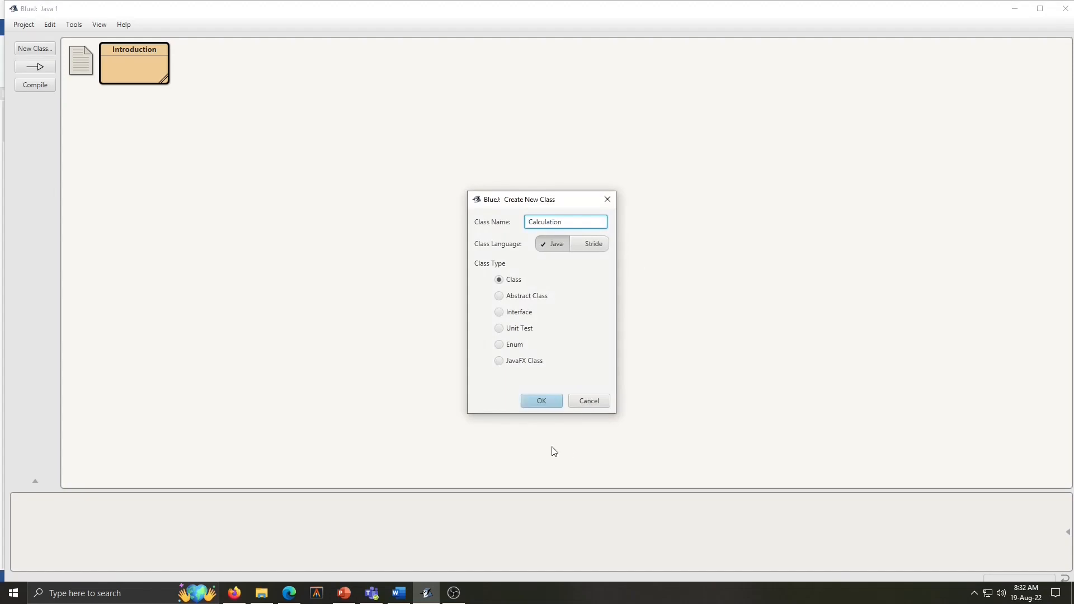
{"action": "left_click", "coordinate": [541, 400]}
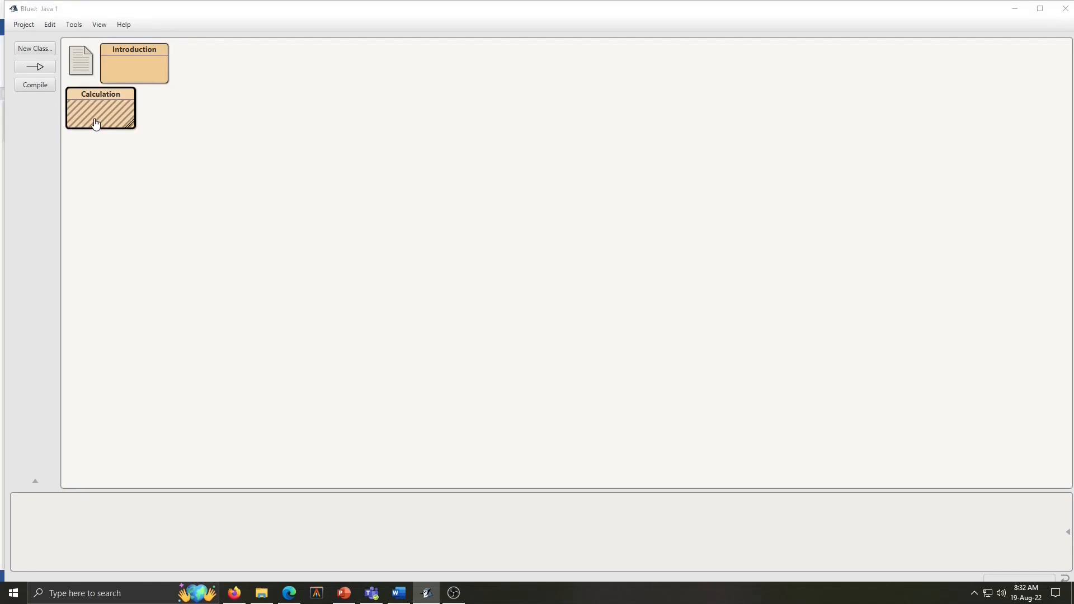
Step: Write the public class Calculation skeleton with public static void main(String args[]), checking the assignment
{"action": "double_click", "coordinate": [99, 109]}
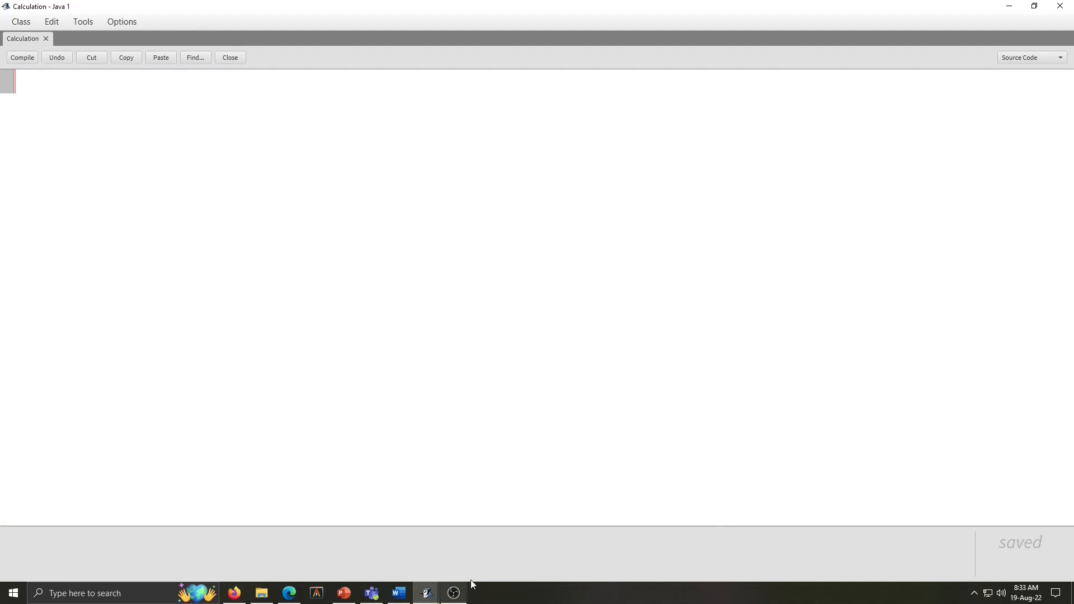
{"action": "type", "text": "public class"}
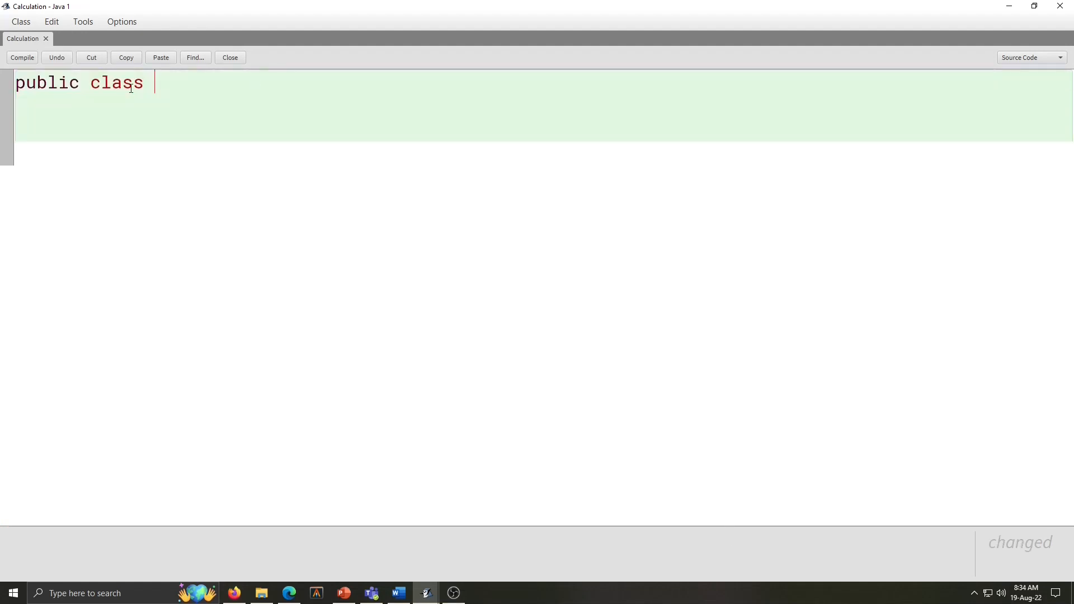
{"action": "type", "text": "Calculation"}
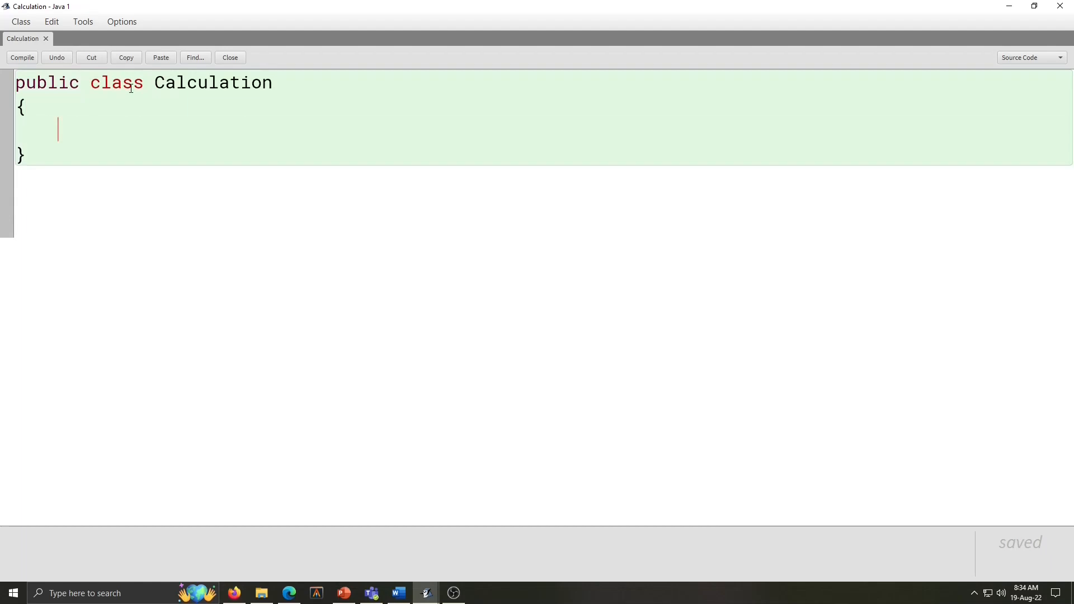
{"action": "type", "text": "public static void mai"}
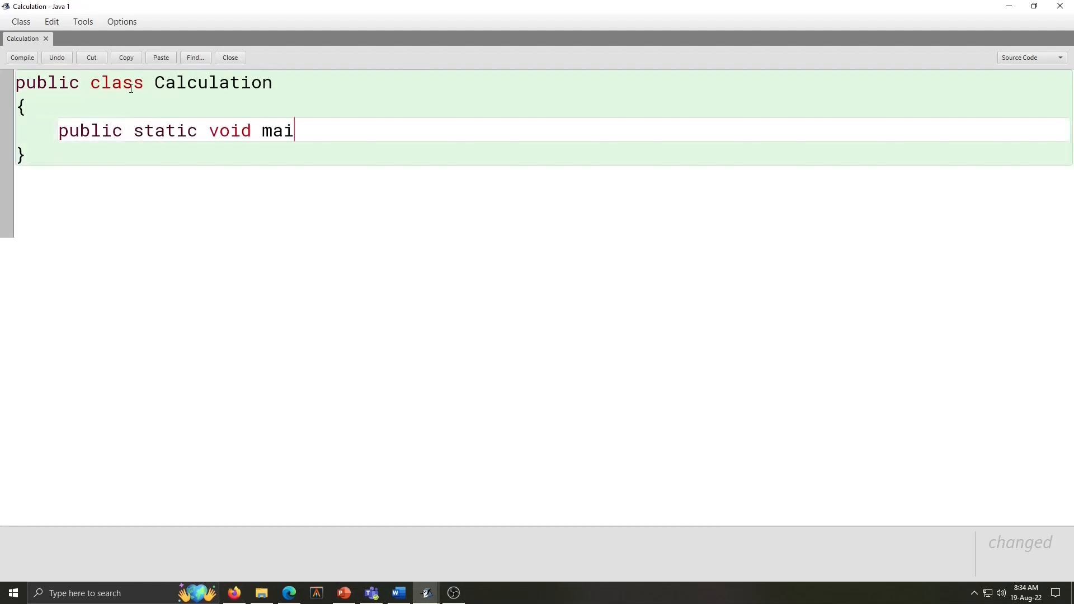
{"action": "type", "text": "n"}
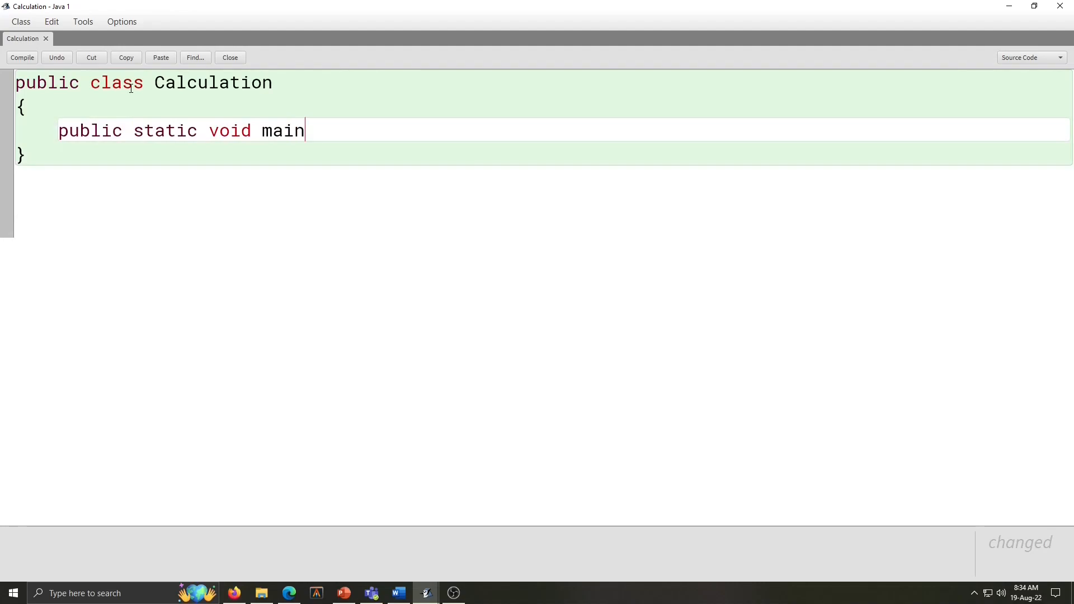
{"action": "type", "text": "(S"}
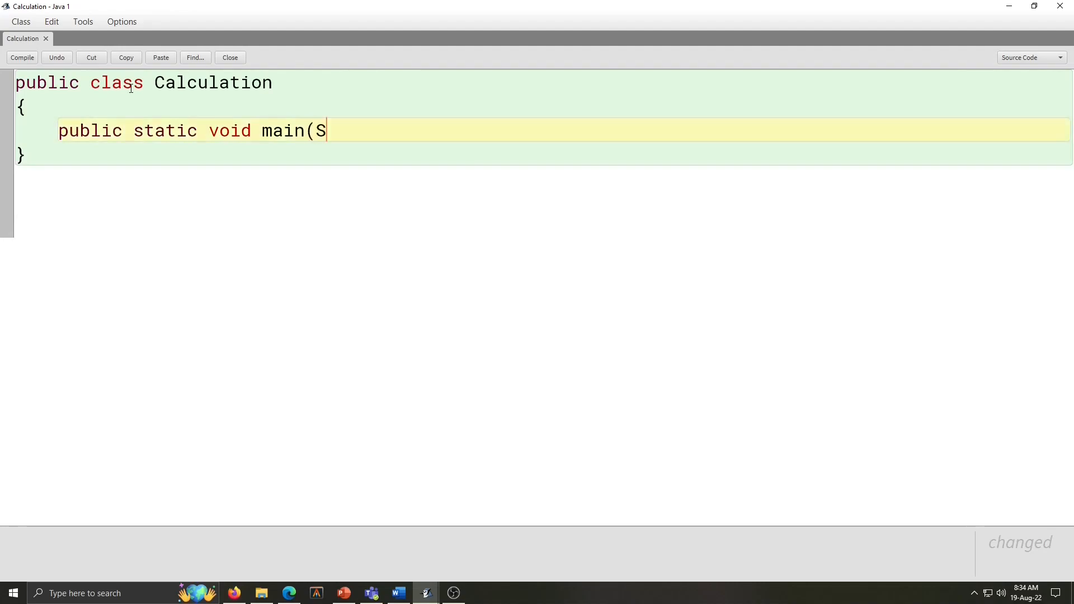
{"action": "type", "text": "tring args[]"}
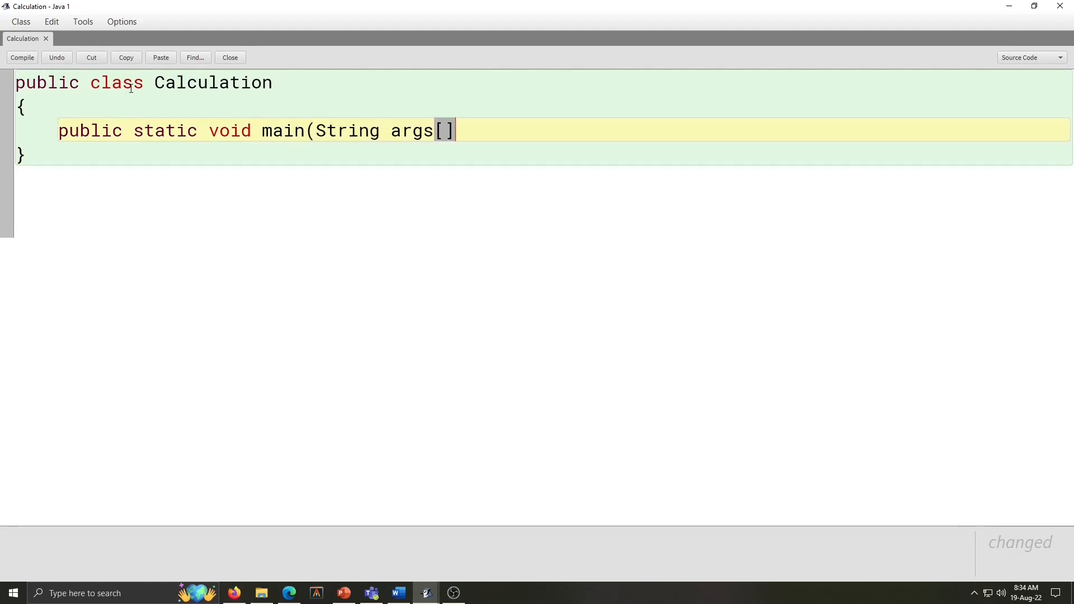
{"action": "type", "text": ")"}
{"action": "type", "text": "{"}
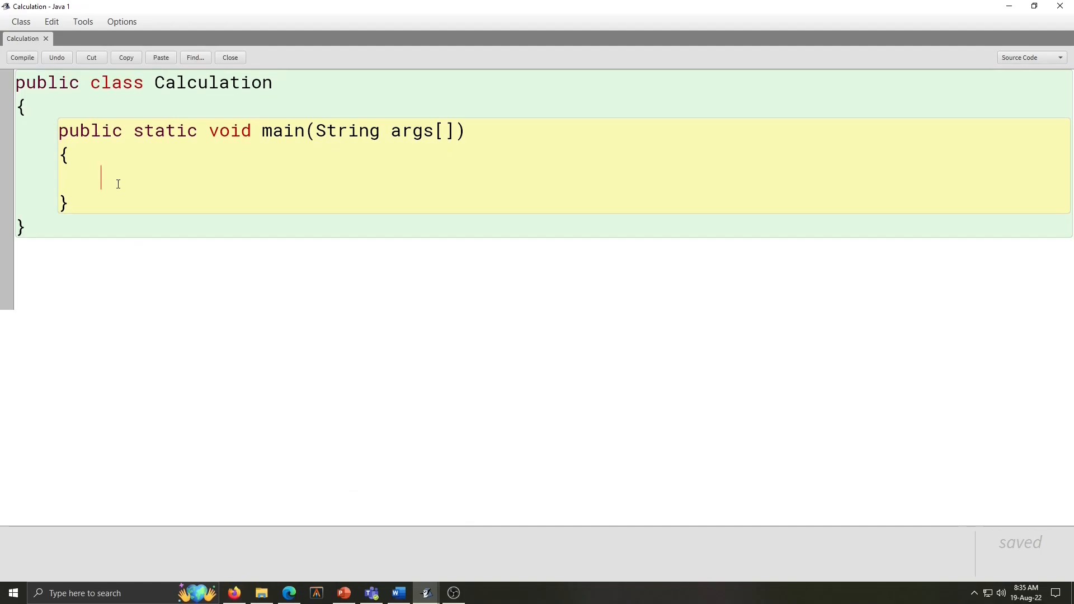
{"action": "left_click", "coordinate": [397, 591]}
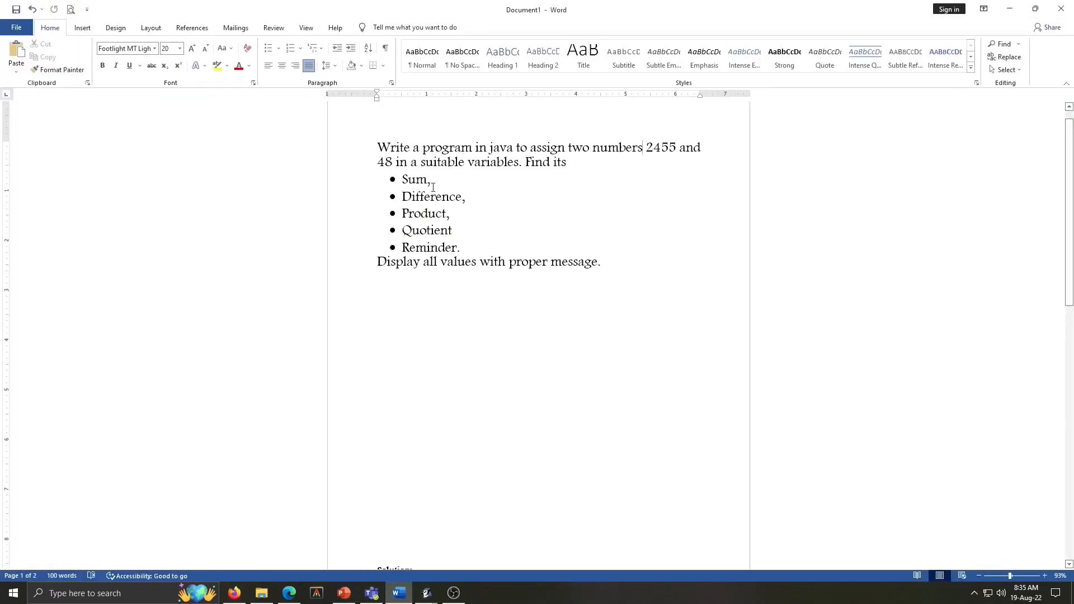
{"action": "left_click", "coordinate": [426, 593]}
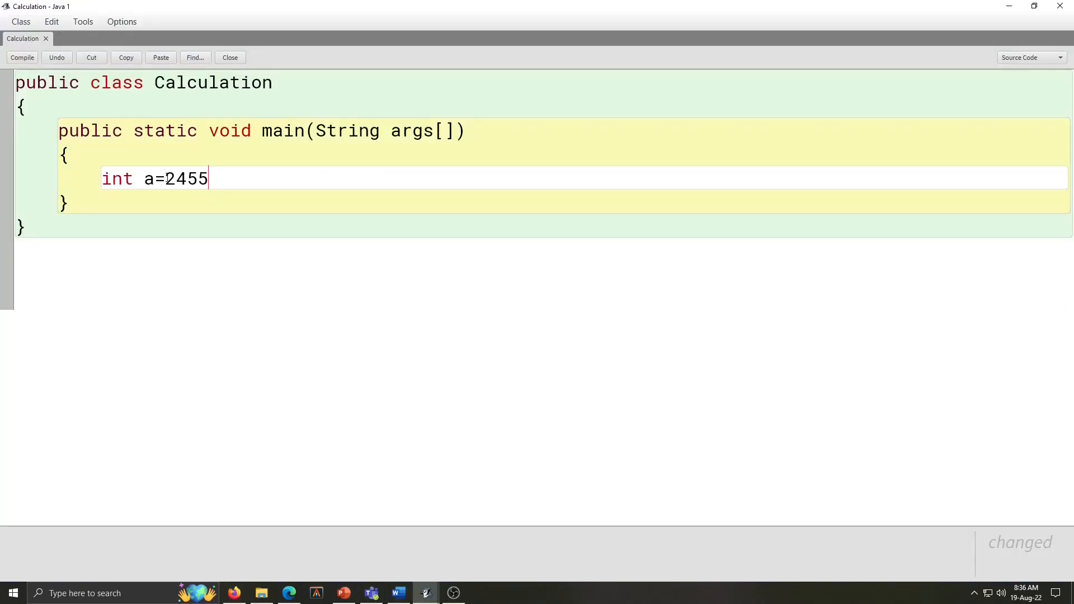
Step: Finish declaring a=2455 and b=48, then add sum=a+b and diff=a-b
{"action": "type", "text": ";"}
{"action": "type", "text": "int b="}
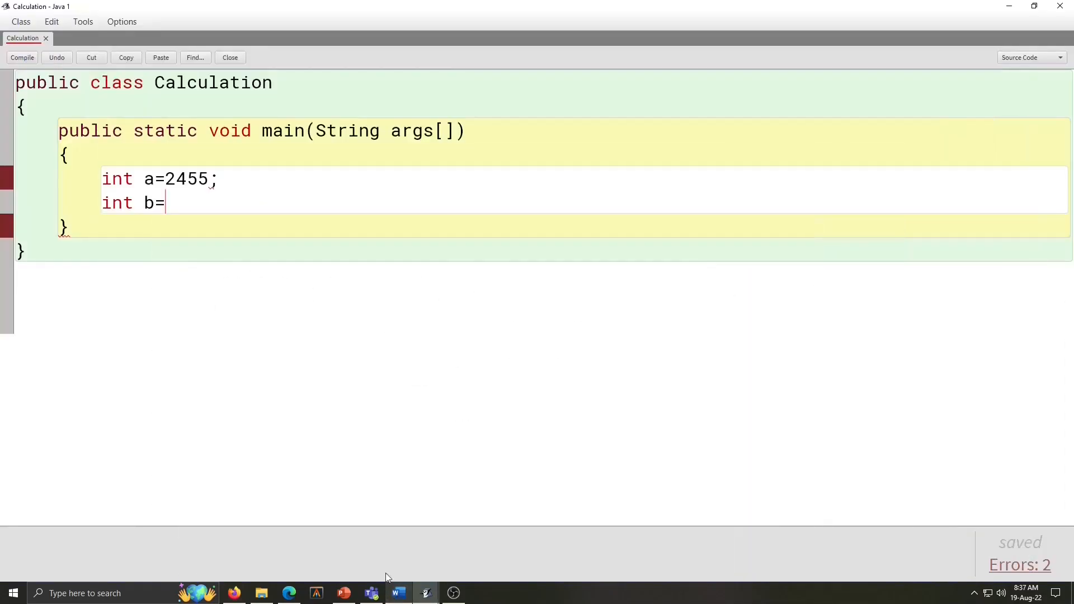
{"action": "type", "text": "48;"}
{"action": "type", "text": "int sum"}
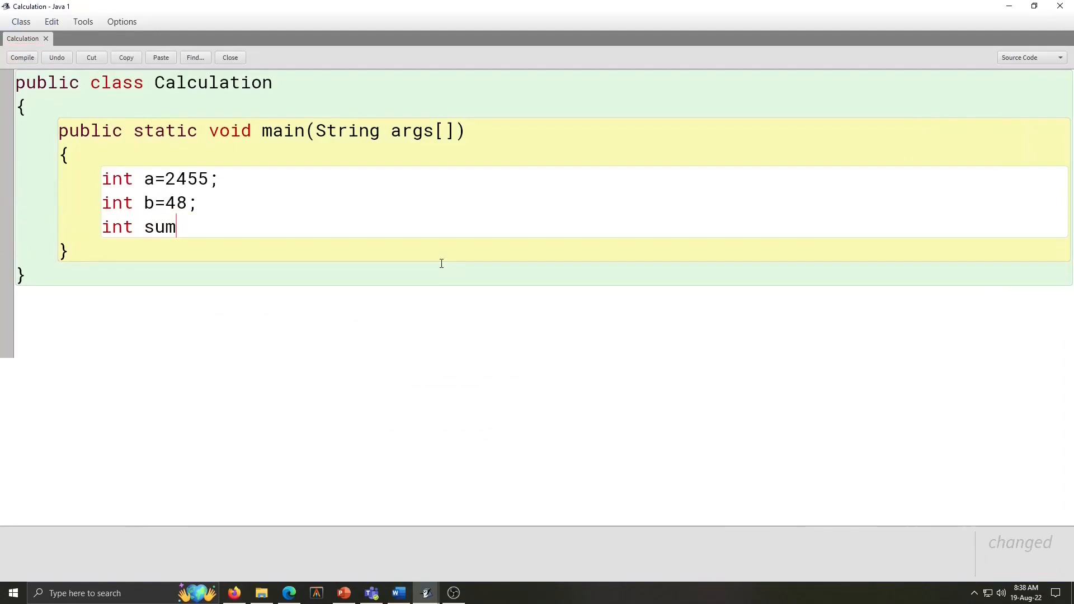
{"action": "type", "text": "=a"}
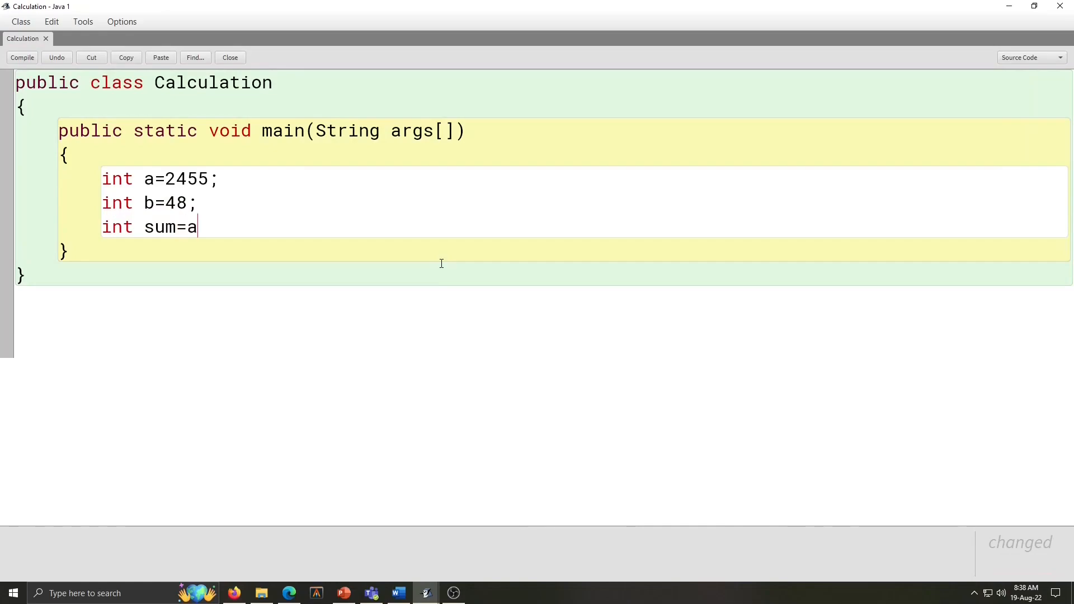
{"action": "type", "text": "+b;"}
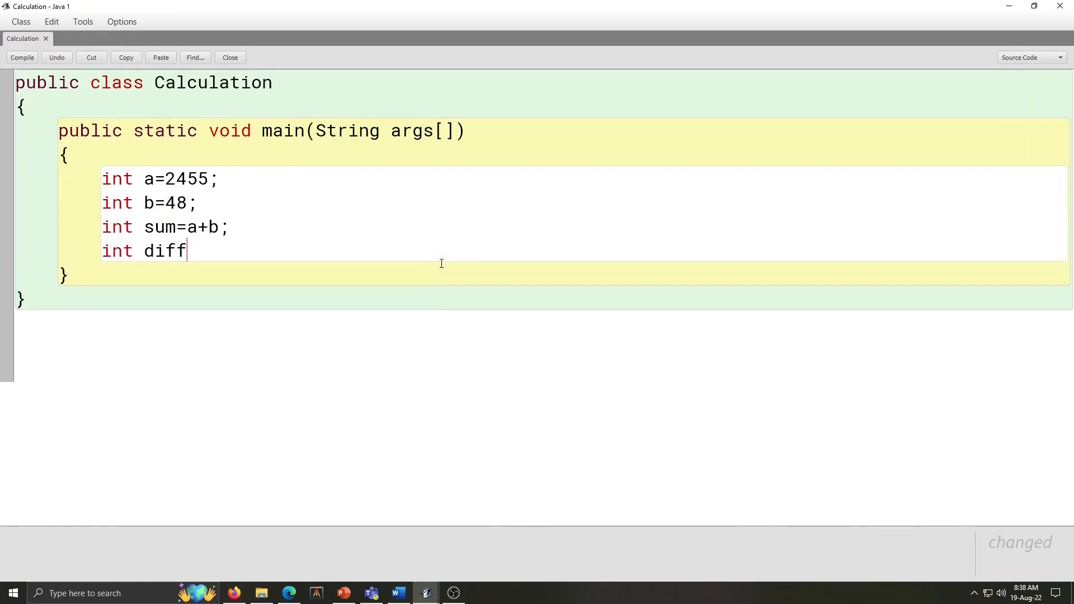
{"action": "type", "text": "="}
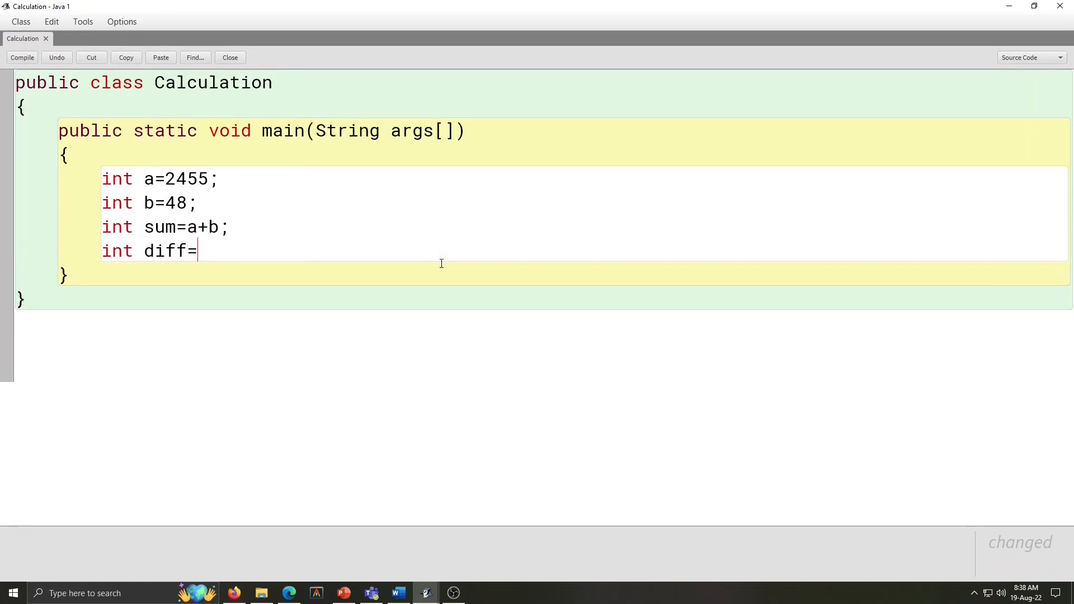
{"action": "type", "text": "a-b;"}
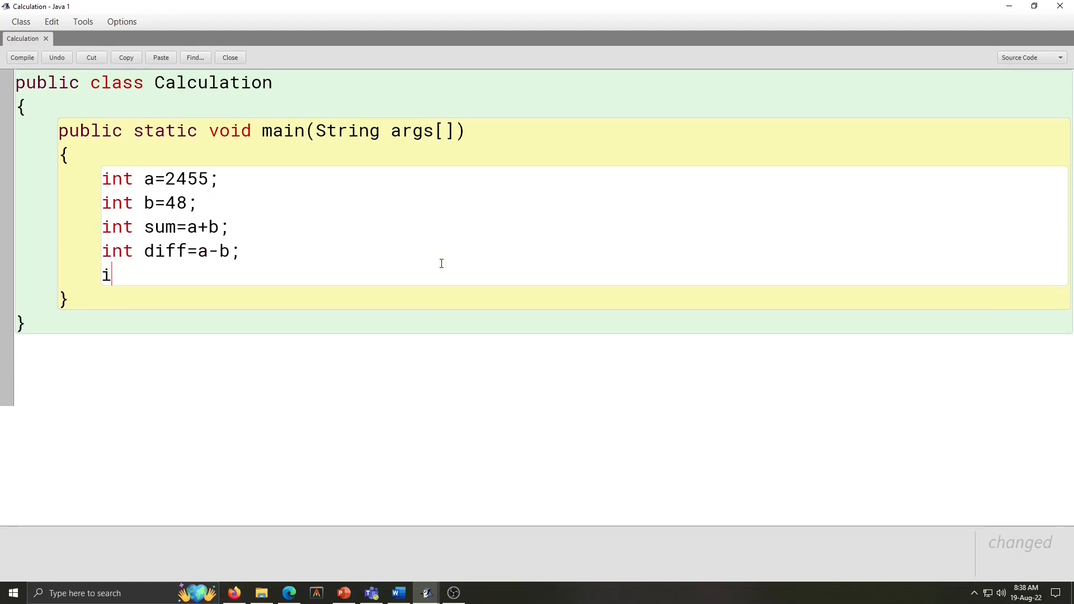
Step: Declare pro=a*b, quo=a/b and rem=a%b as integer variables
{"action": "type", "text": "nt pr"}
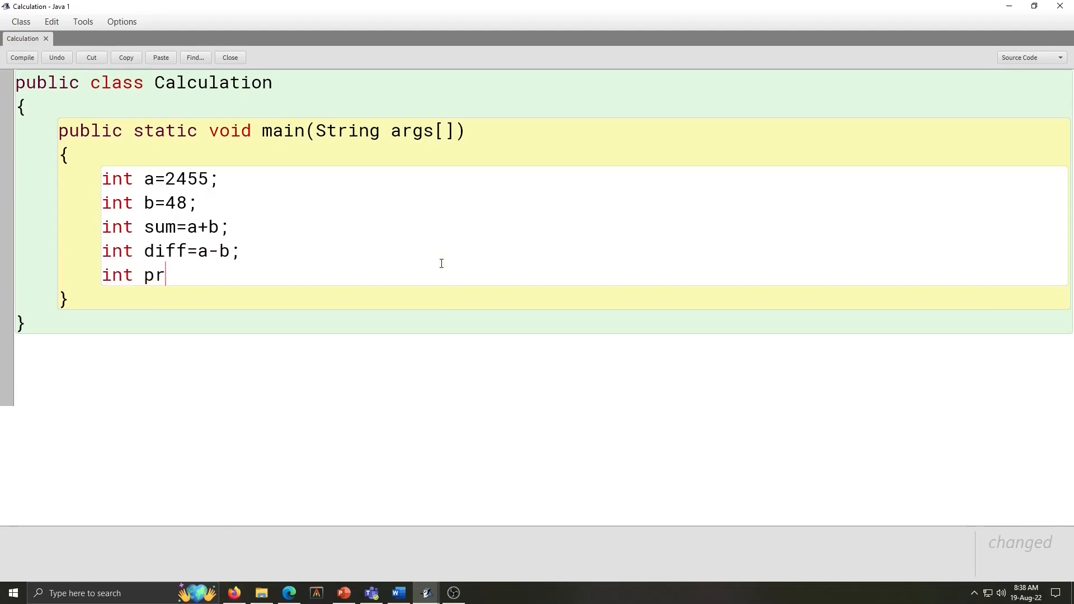
{"action": "type", "text": "o=a"}
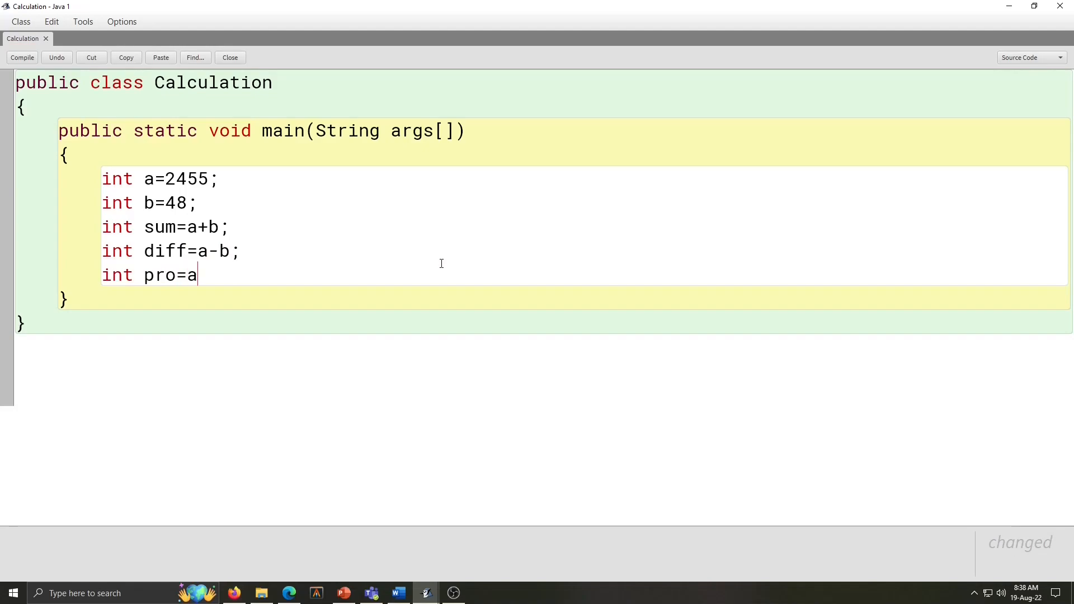
{"action": "type", "text": "*b;"}
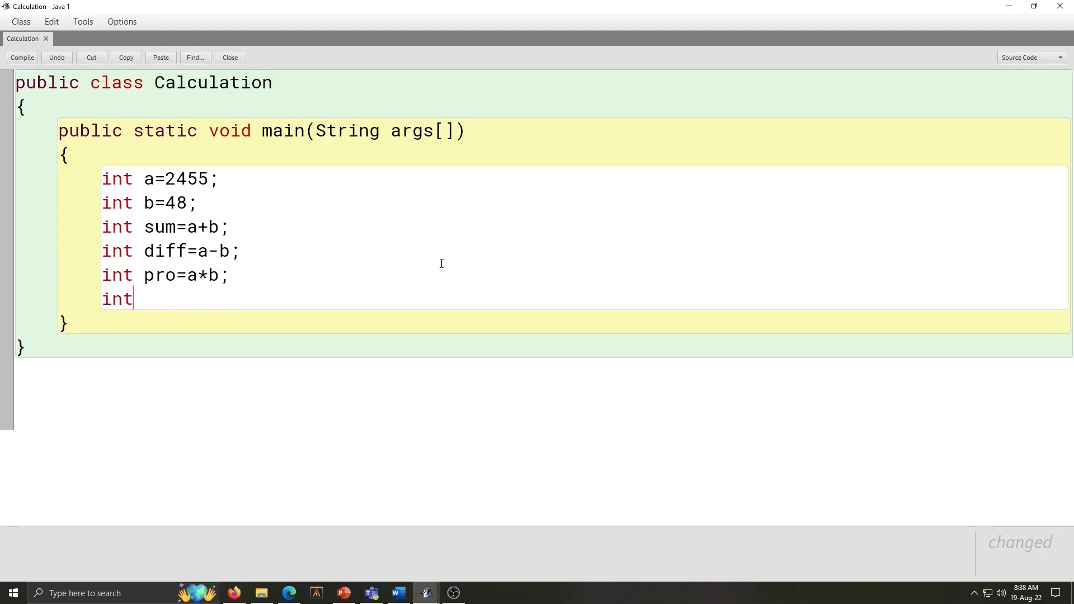
{"action": "type", "text": "qo"}
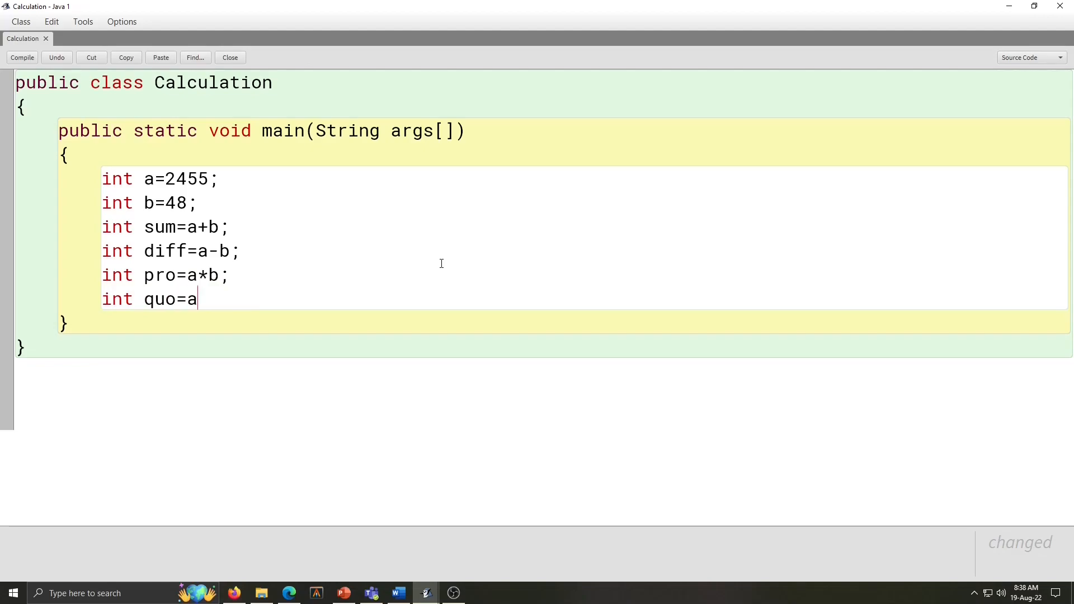
{"action": "type", "text": "/b;"}
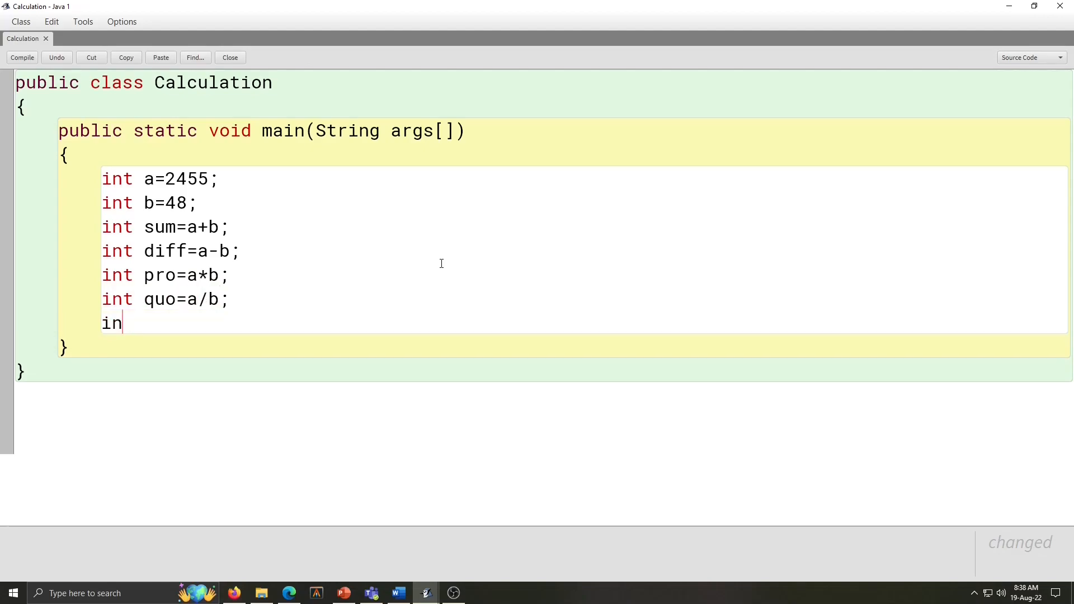
{"action": "type", "text": "t"}
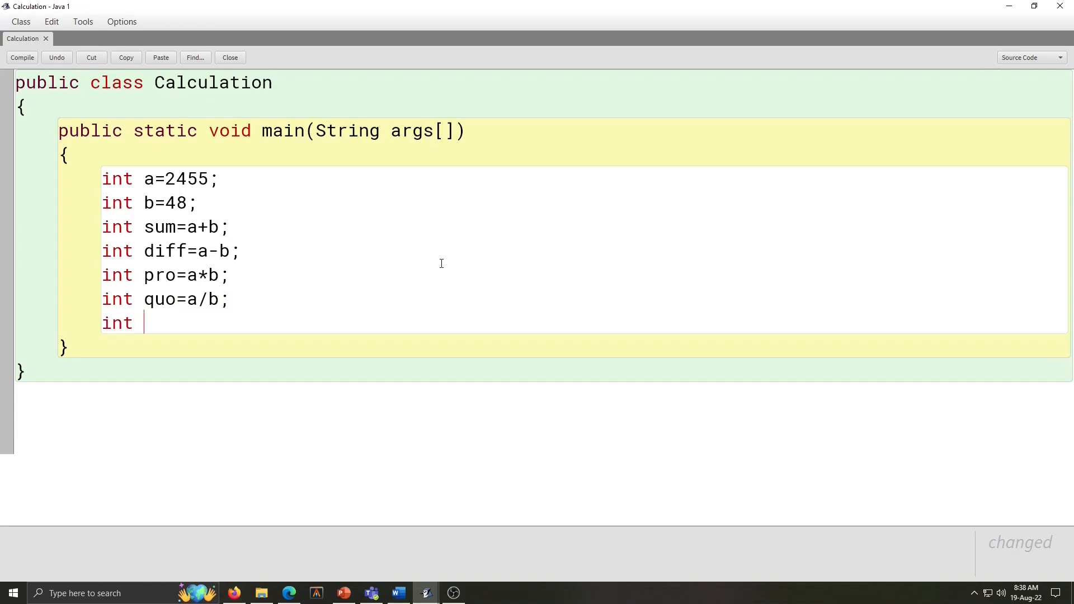
{"action": "type", "text": "rem="}
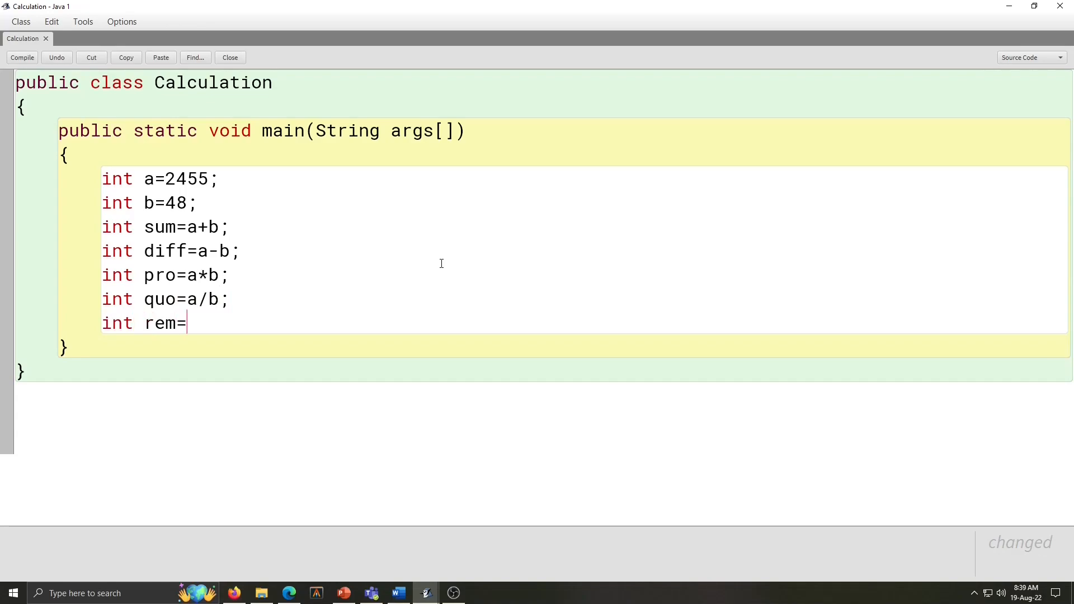
{"action": "type", "text": "a%"}
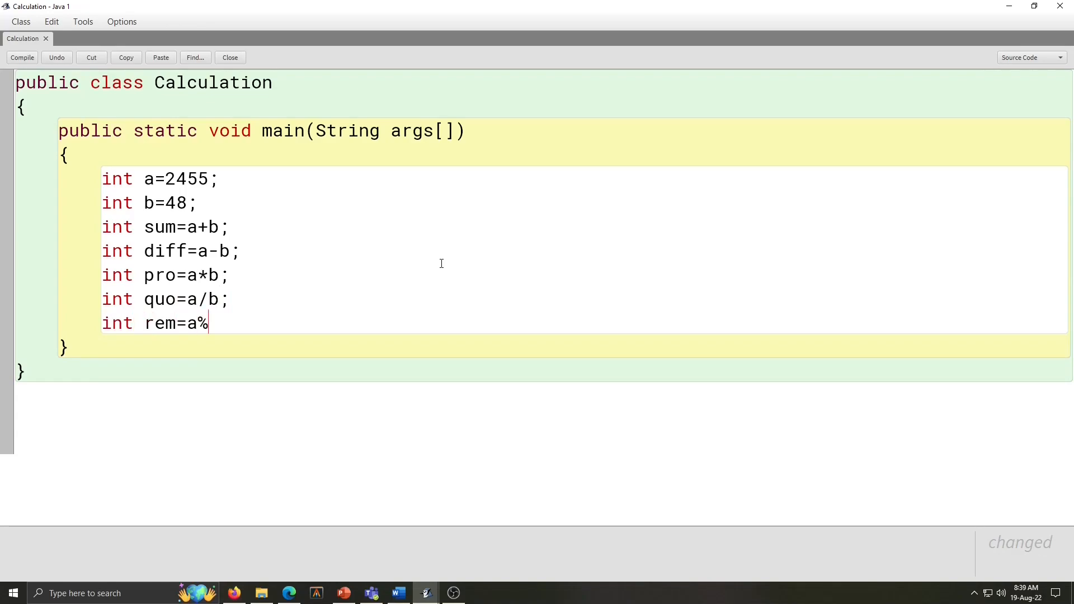
{"action": "type", "text": "b;"}
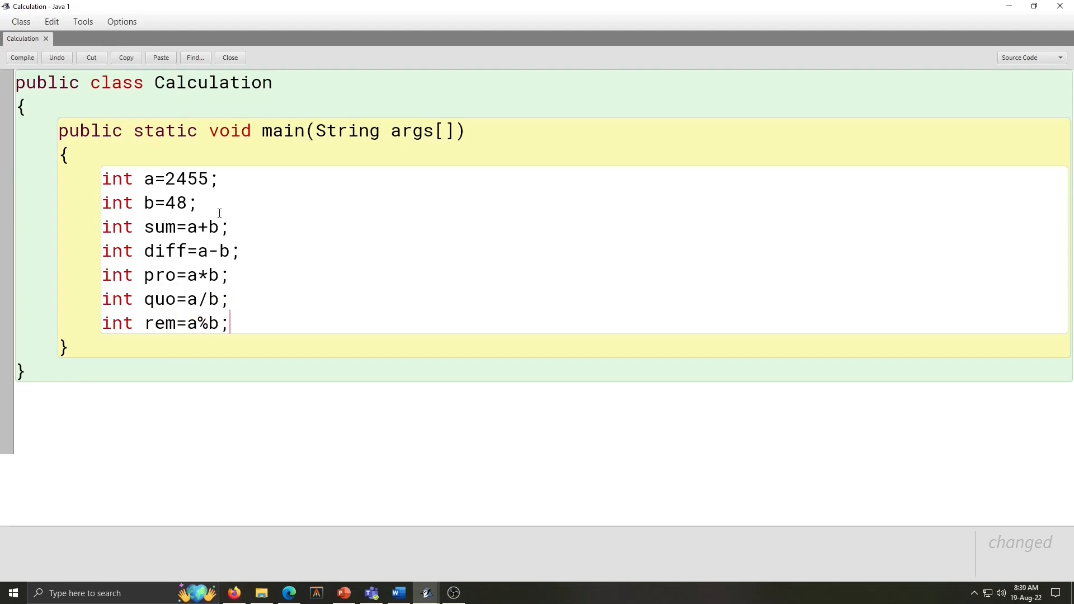
{"action": "mouse_move", "coordinate": [343, 262]}
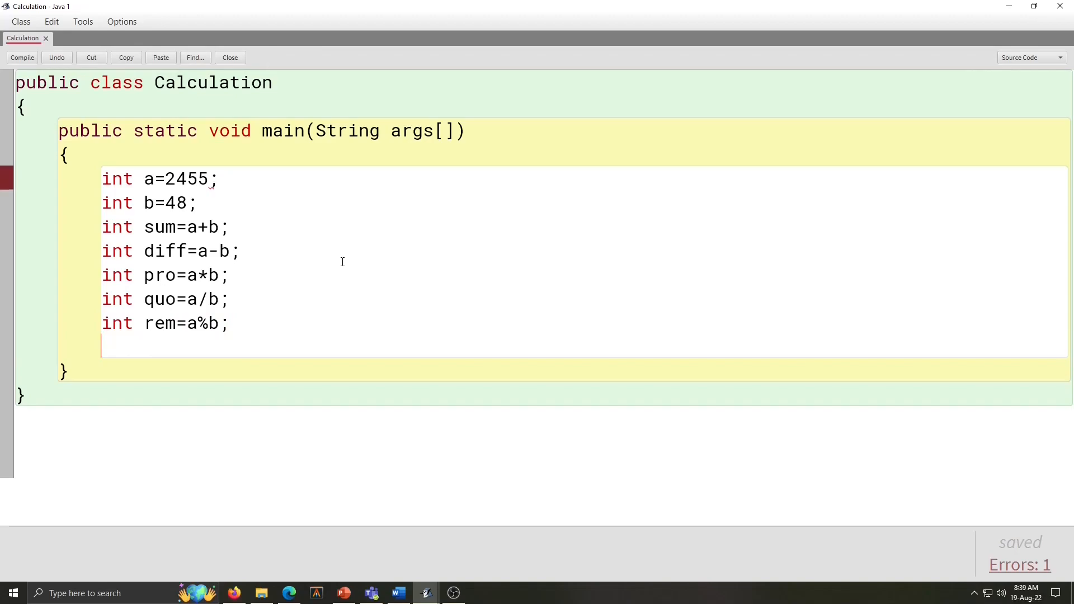
Step: Print "First Number="+a, "Second Number="+b and "Sum of the Number="+sum on separate lines
{"action": "type", "text": "System.out.println(\"First Number=\"+a);"}
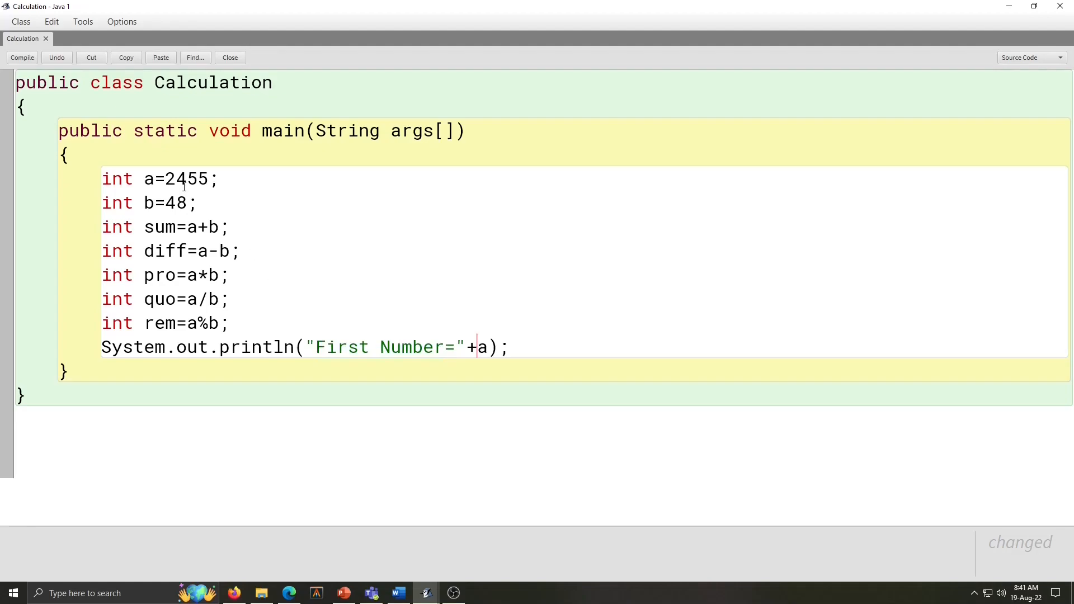
{"action": "left_click_drag", "start_coordinate": [100, 347], "coordinate": [507, 348]}
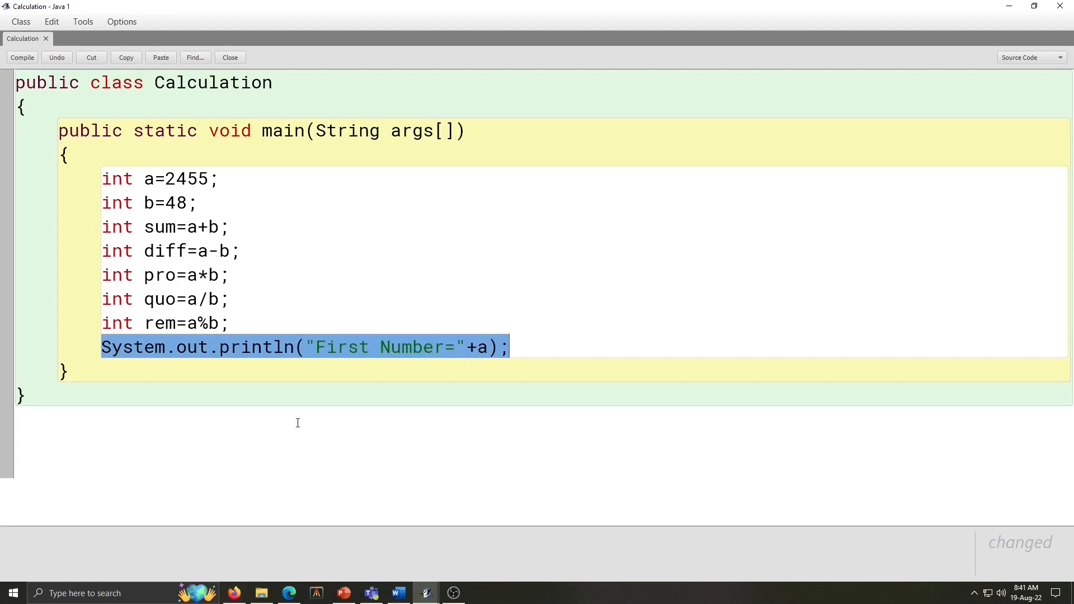
{"action": "left_click", "coordinate": [523, 347]}
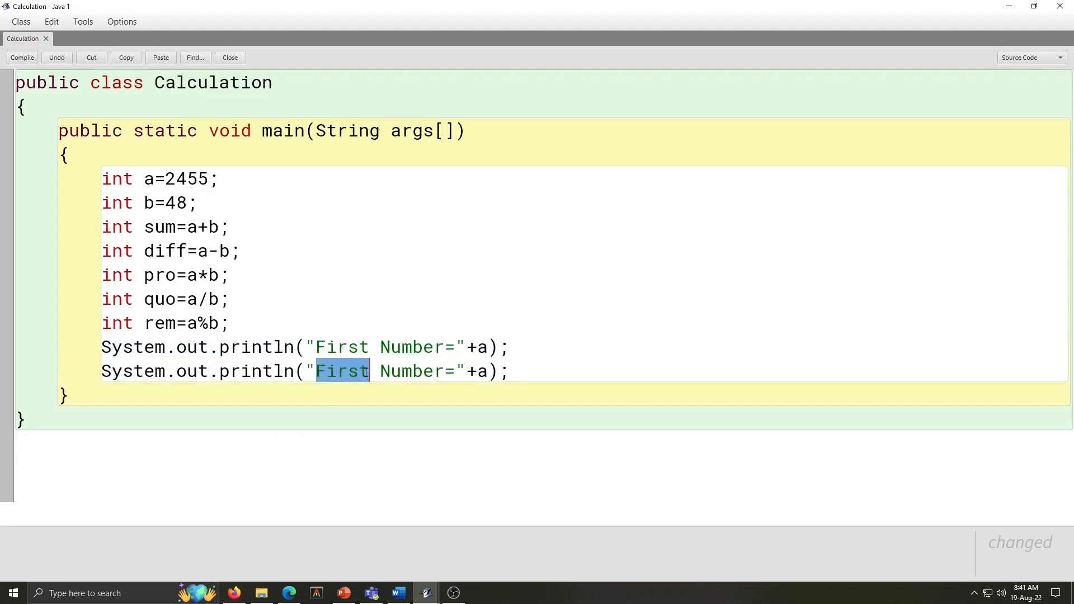
{"action": "type", "text": "Second"}
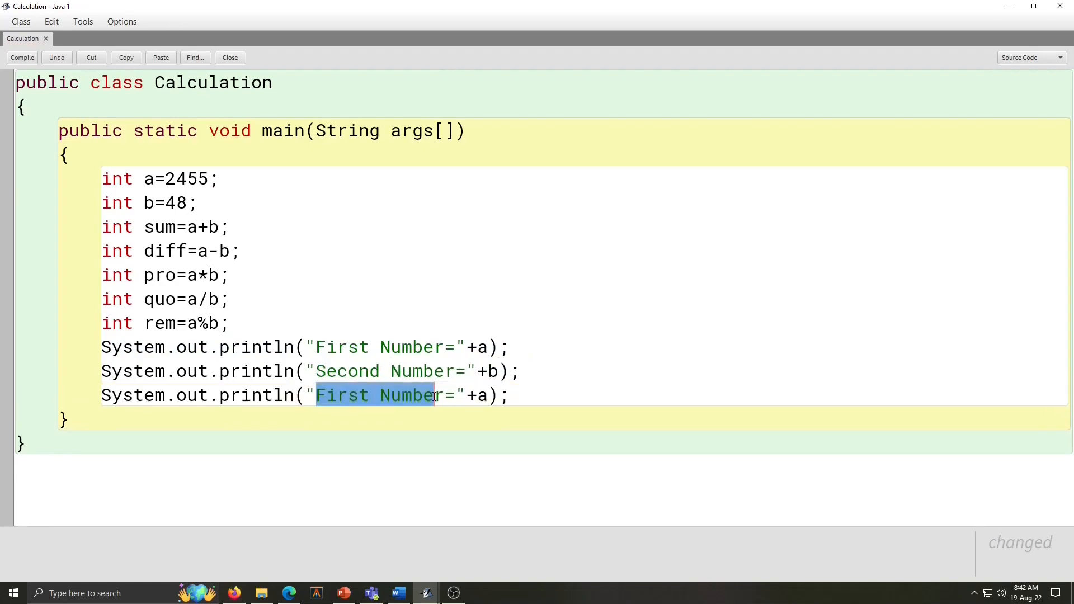
{"action": "type", "text": "Sum of the Number"}
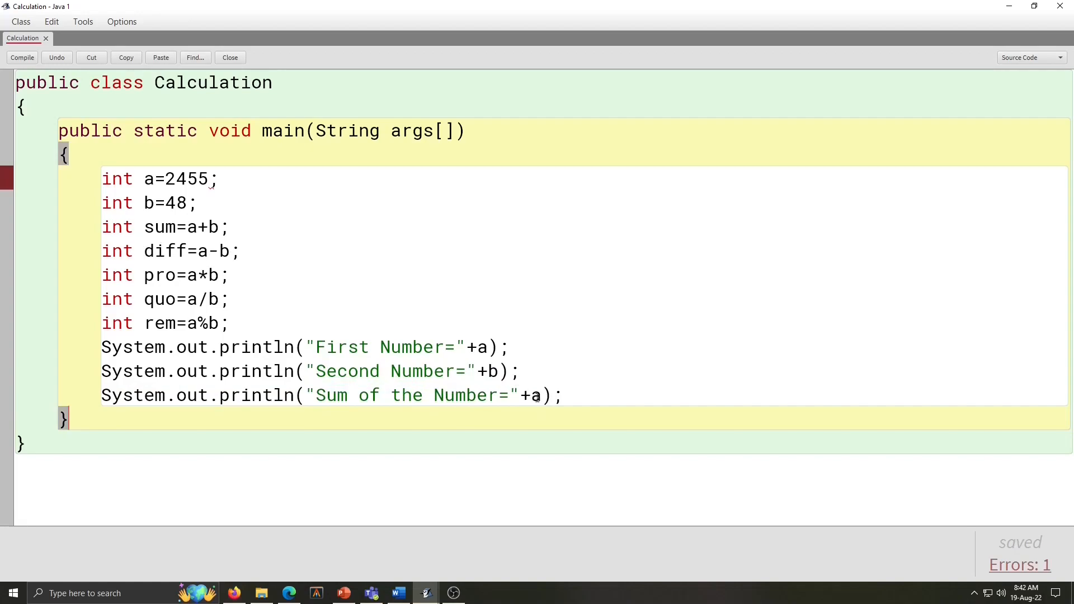
{"action": "type", "text": "sum"}
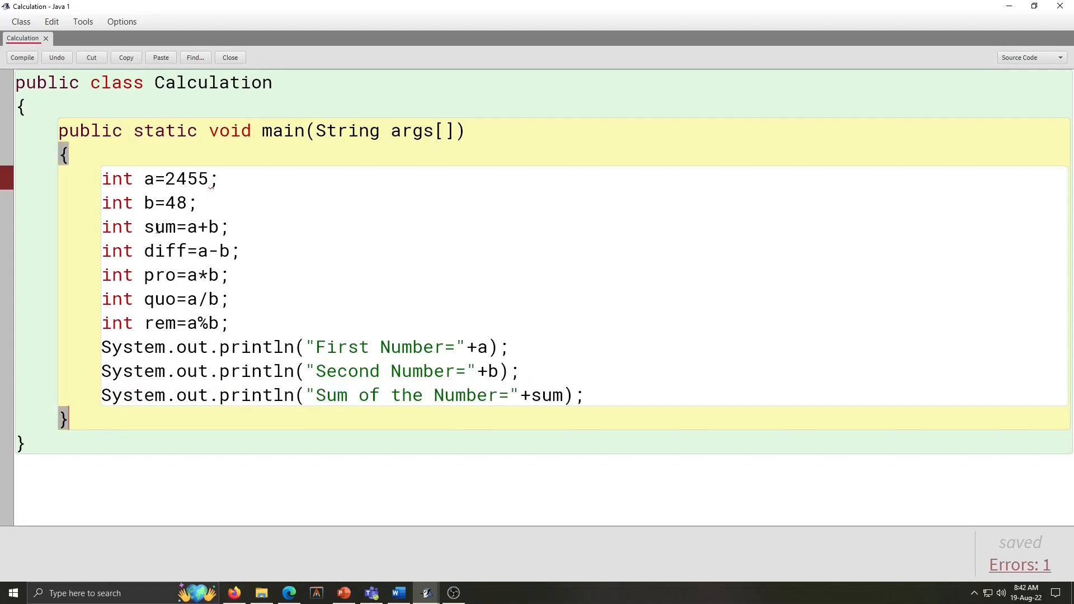
{"action": "mouse_move", "coordinate": [469, 441]}
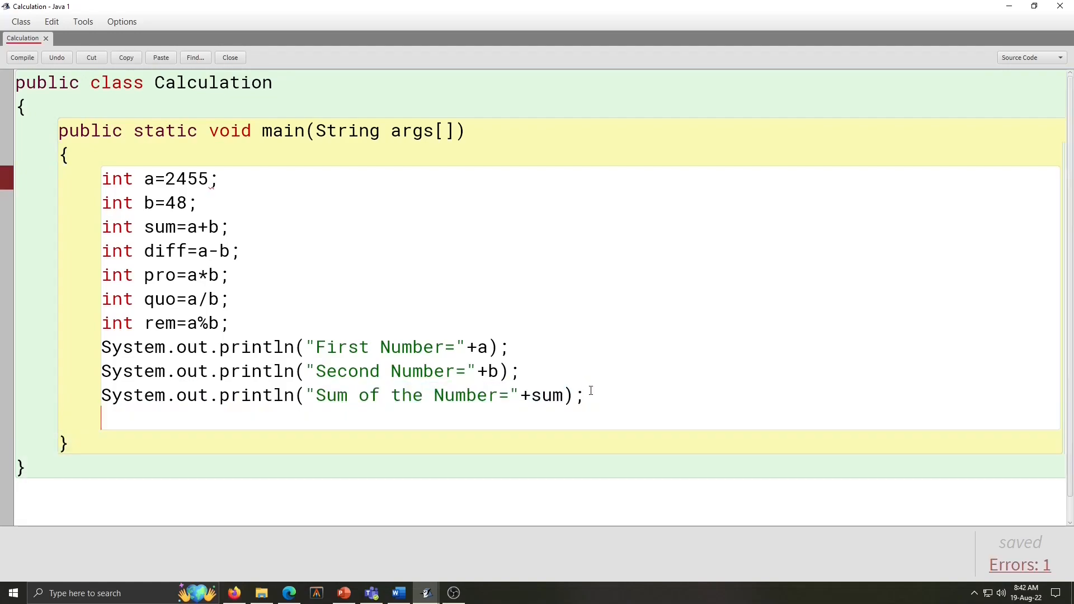
Step: Add println lines printing the Difference of the Number (diff) and Product (pro)
{"action": "type", "text": "System.out.println(\"Difference of the Number=\"+sum);"}
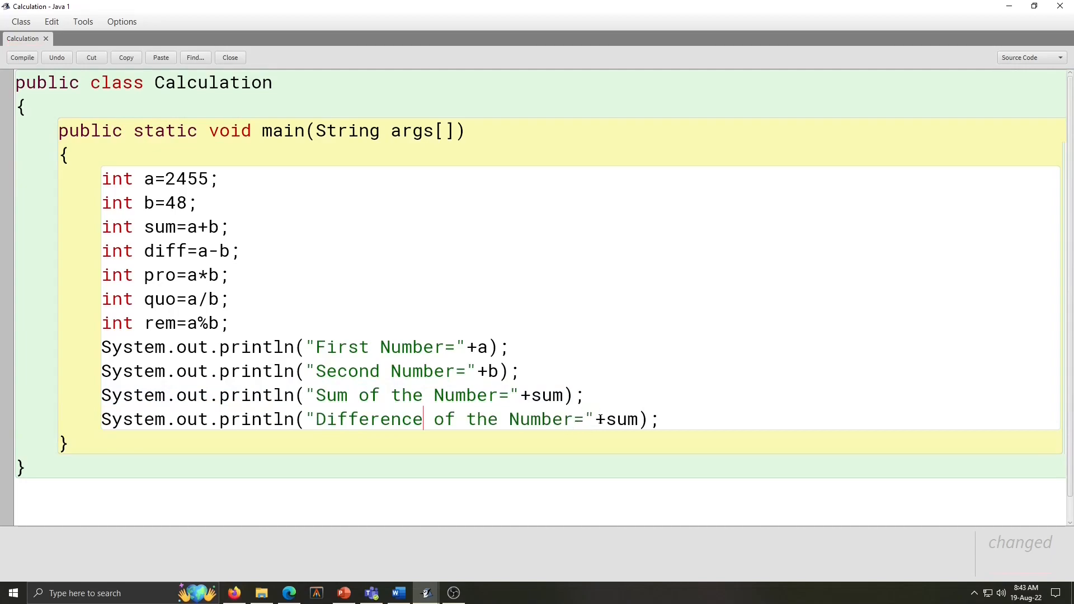
{"action": "double_click", "coordinate": [616, 419]}
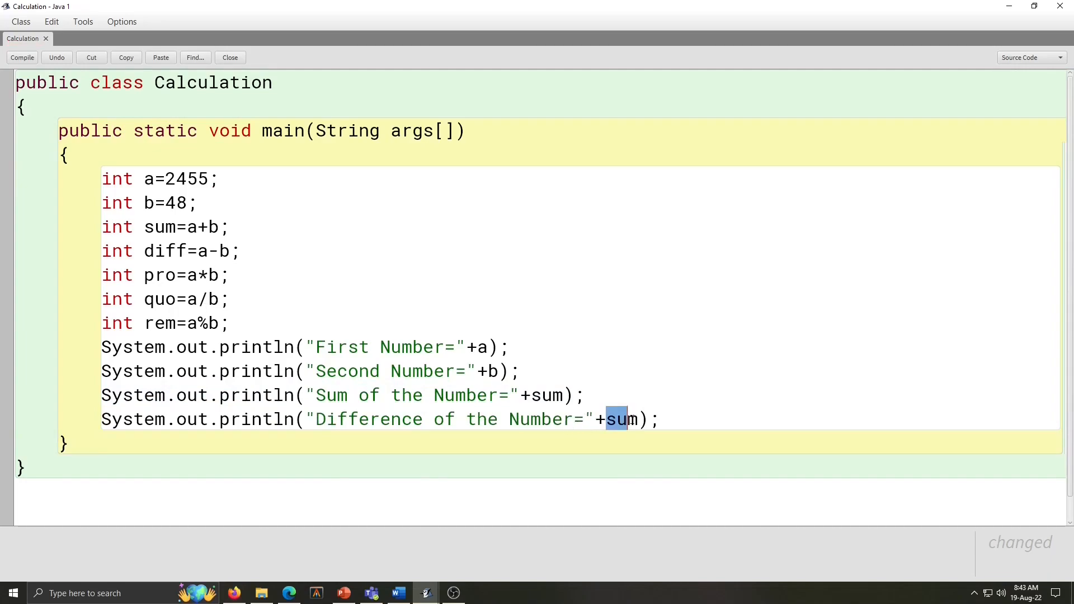
{"action": "type", "text": "di"}
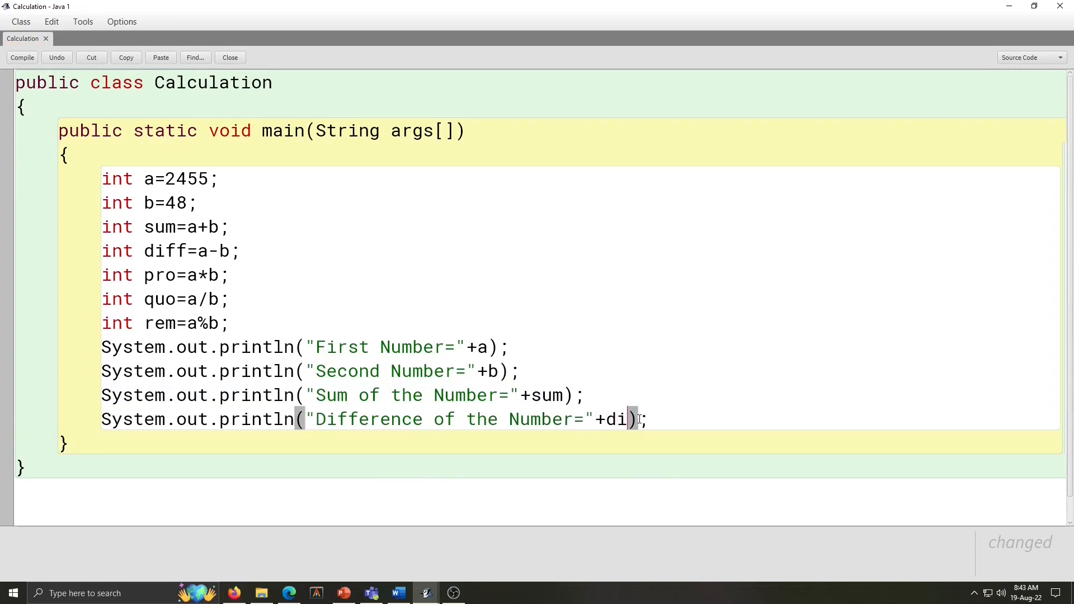
{"action": "type", "text": "ff"}
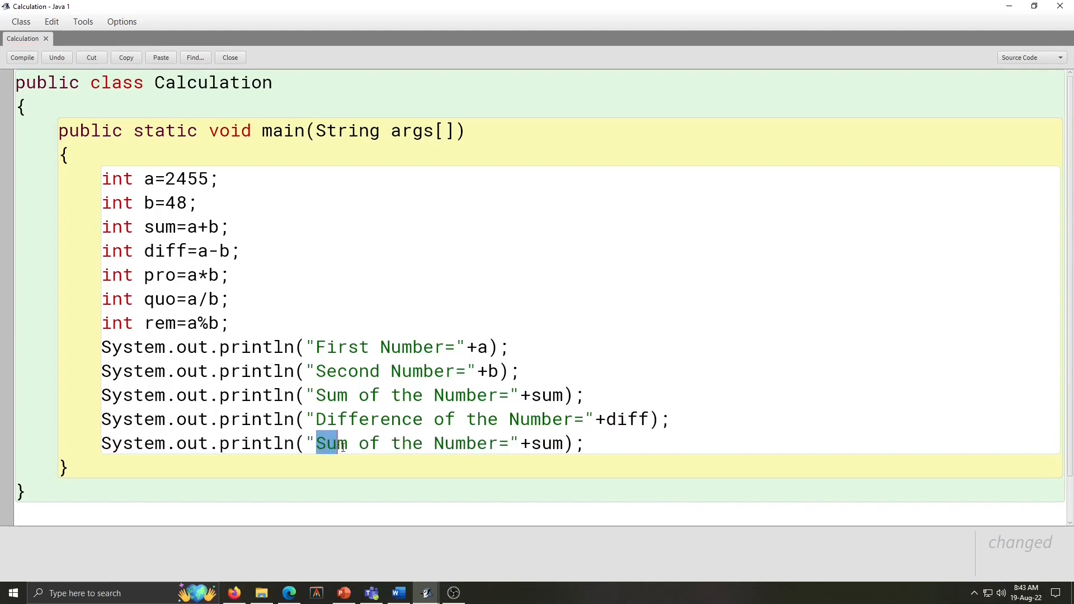
{"action": "type", "text": "Product"}
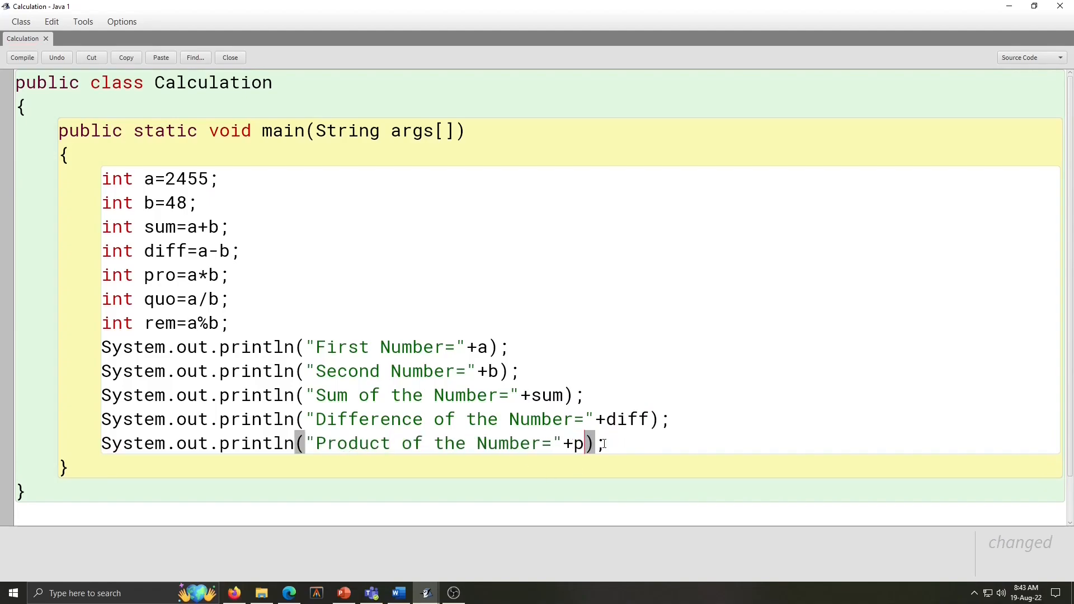
{"action": "type", "text": "ro);"}
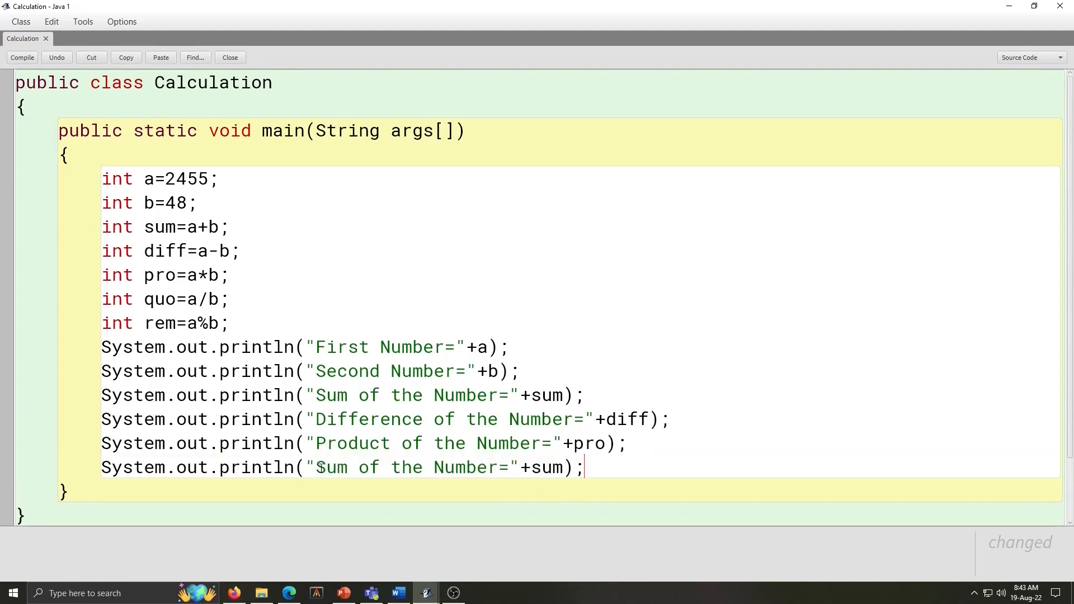
Step: Add println lines printing the Quotient (quo) and Reminder of the Number (rem)
{"action": "type", "text": "Quotient"}
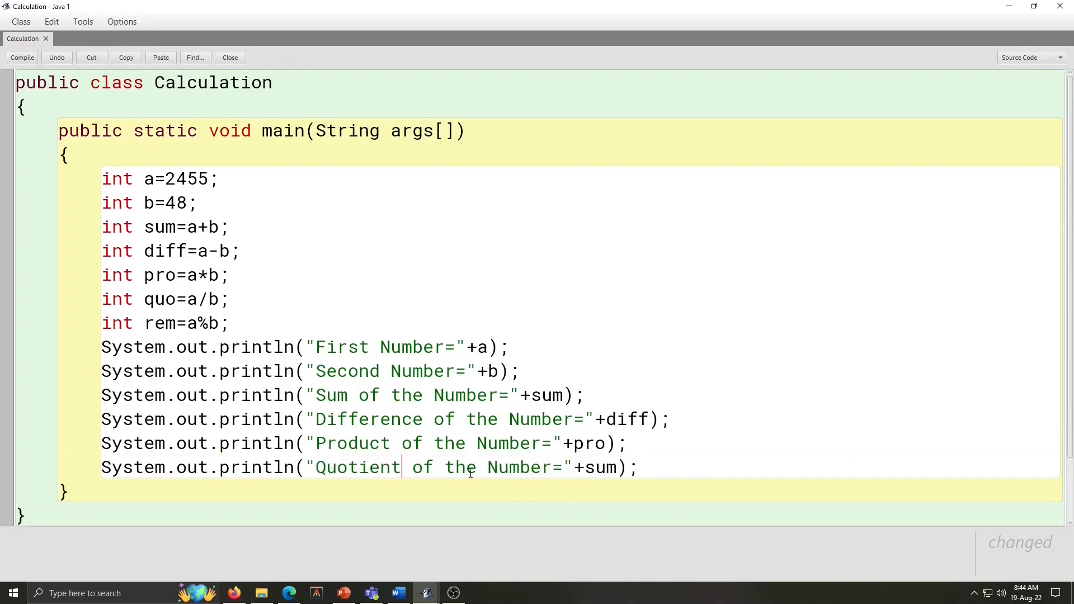
{"action": "key", "text": "Backspace"}
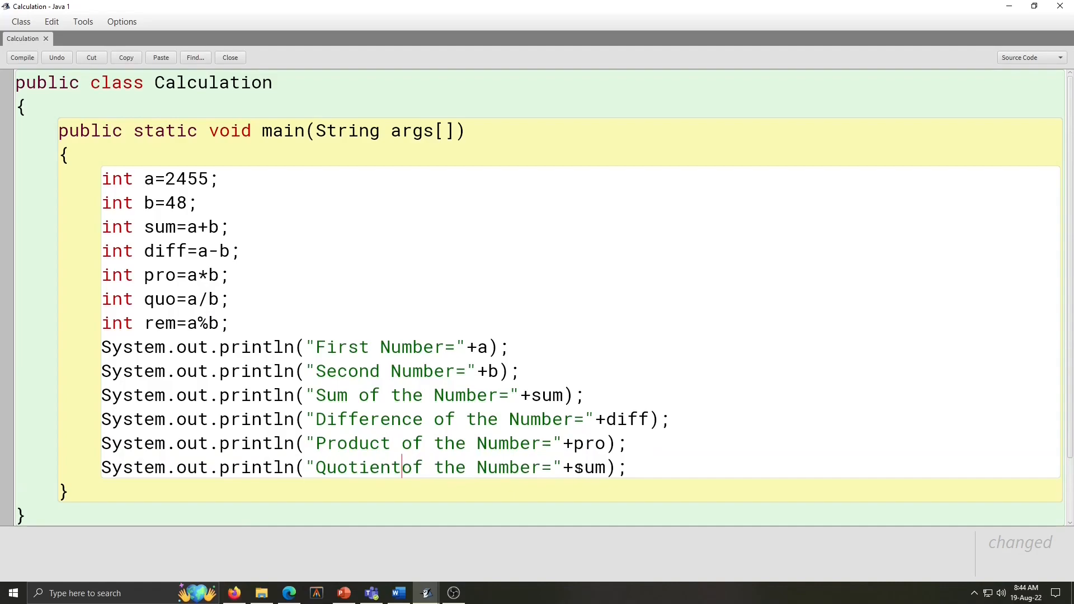
{"action": "double_click", "coordinate": [590, 467]}
{"action": "type", "text": "quo"}
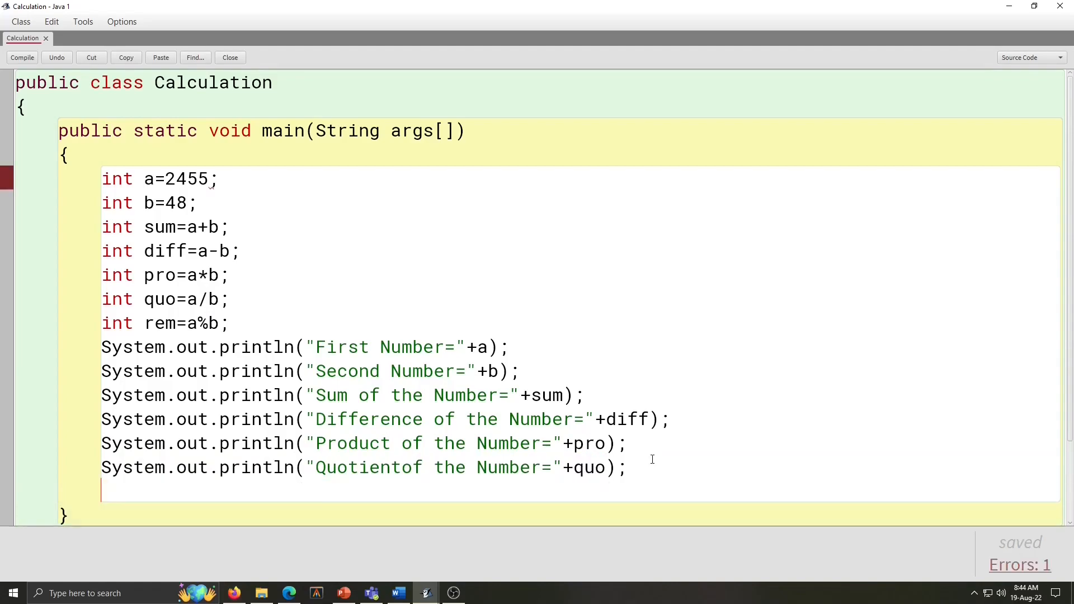
{"action": "type", "text": "System.out.println(\"Reminderof the Number=\"+sum);"}
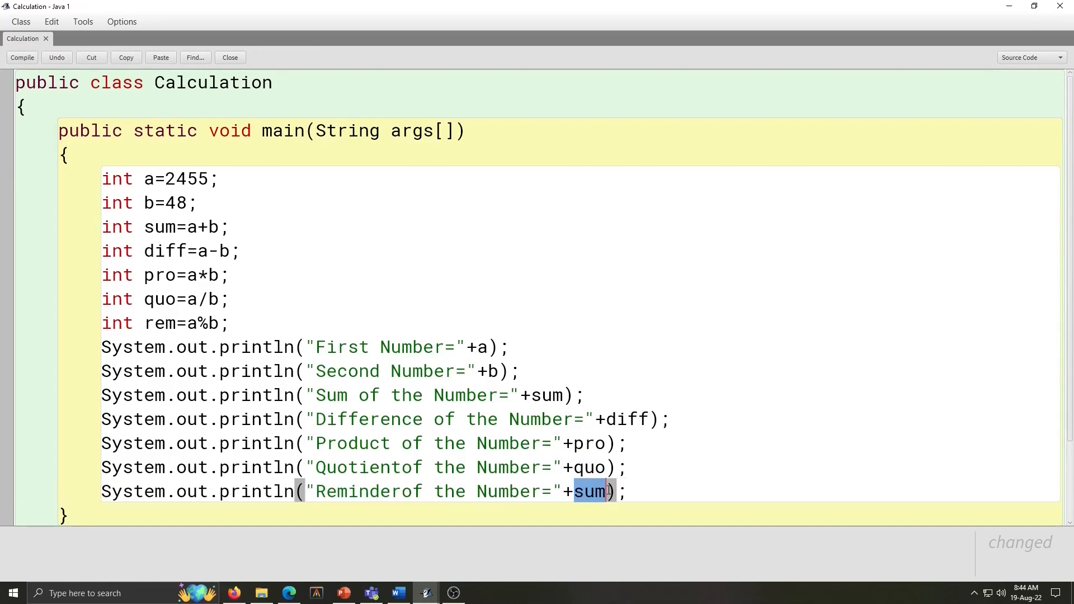
{"action": "type", "text": "rem"}
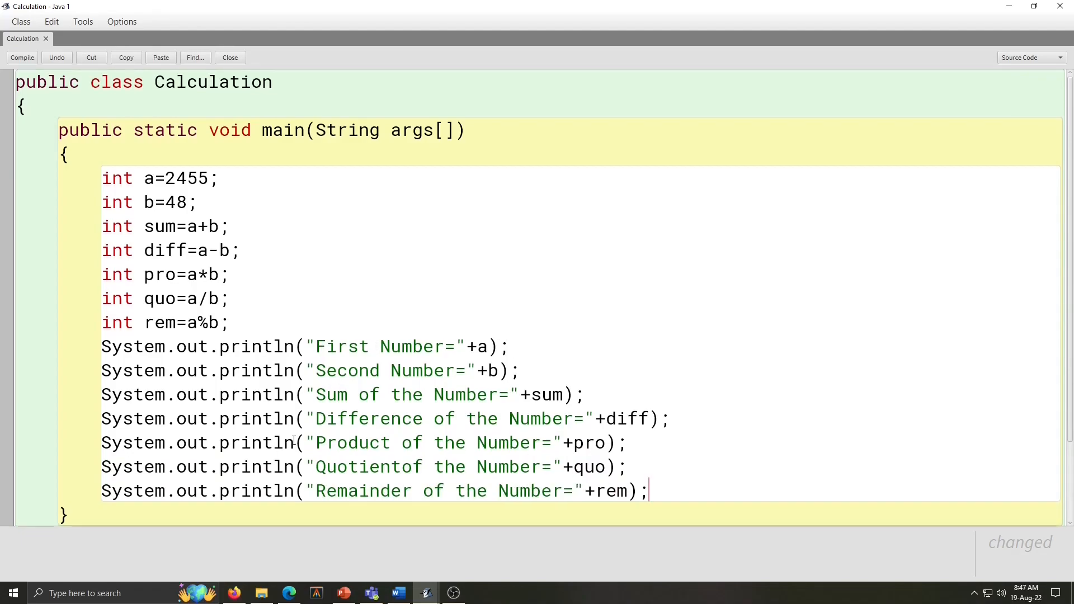
Step: Compile Calculation with no syntax errors and close the editor
{"action": "left_click", "coordinate": [22, 58]}
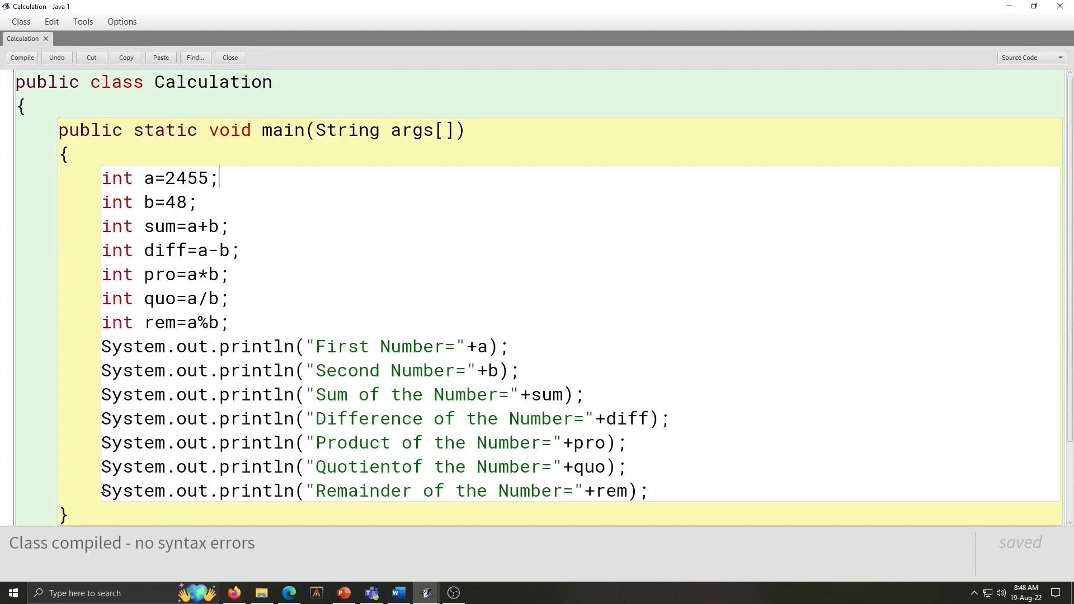
{"action": "mouse_move", "coordinate": [351, 554]}
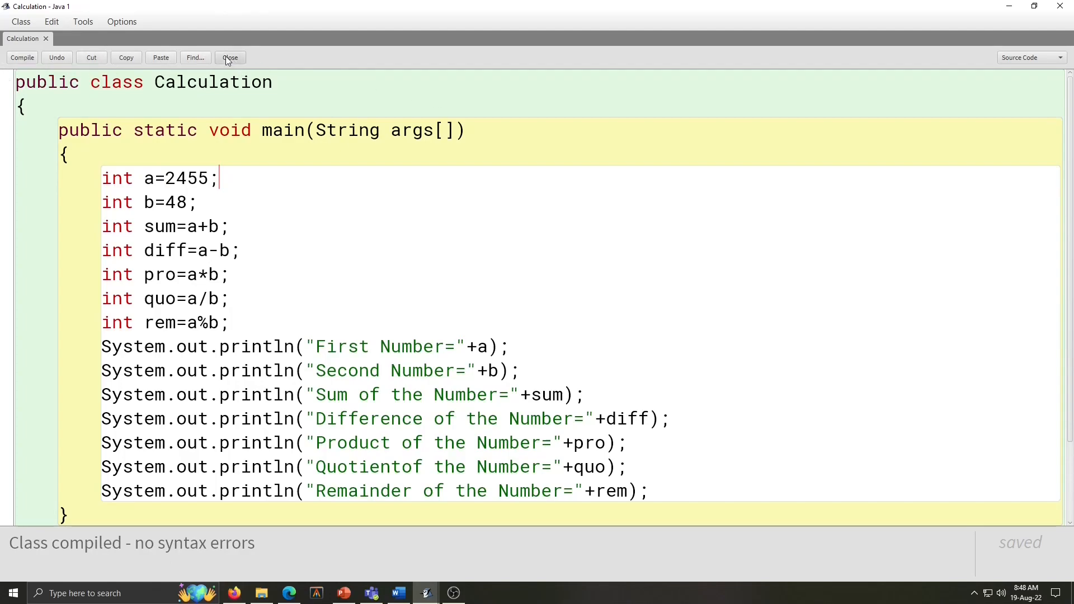
{"action": "left_click", "coordinate": [230, 58]}
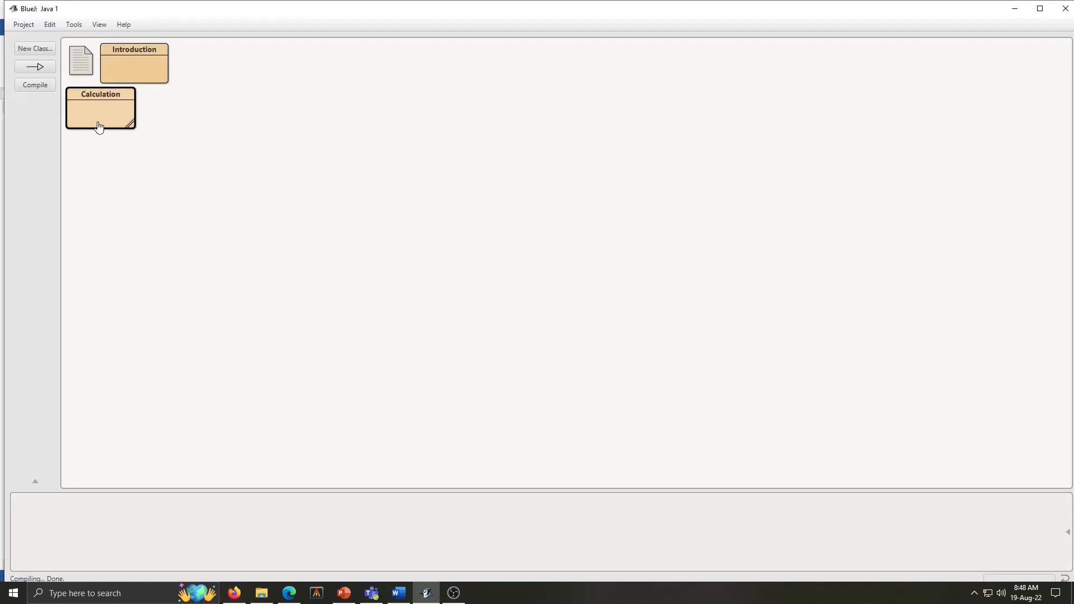
{"action": "mouse_move", "coordinate": [100, 112]}
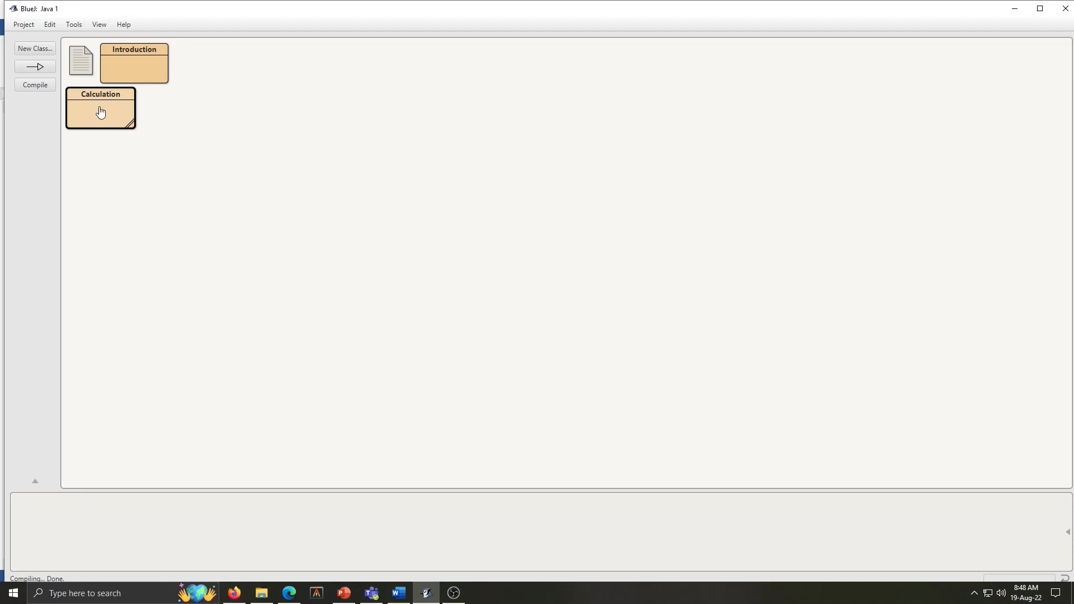
Step: Run Calculation's void main(String[] args), printing all seven results including sum 2503 and remainder 7
{"action": "right_click", "coordinate": [99, 112]}
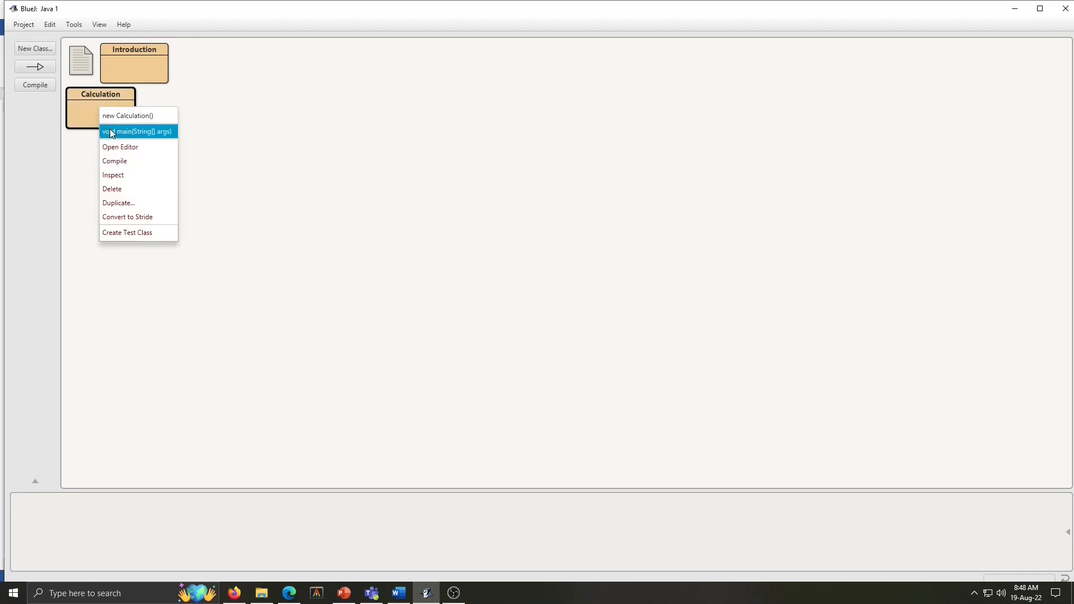
{"action": "left_click", "coordinate": [136, 131]}
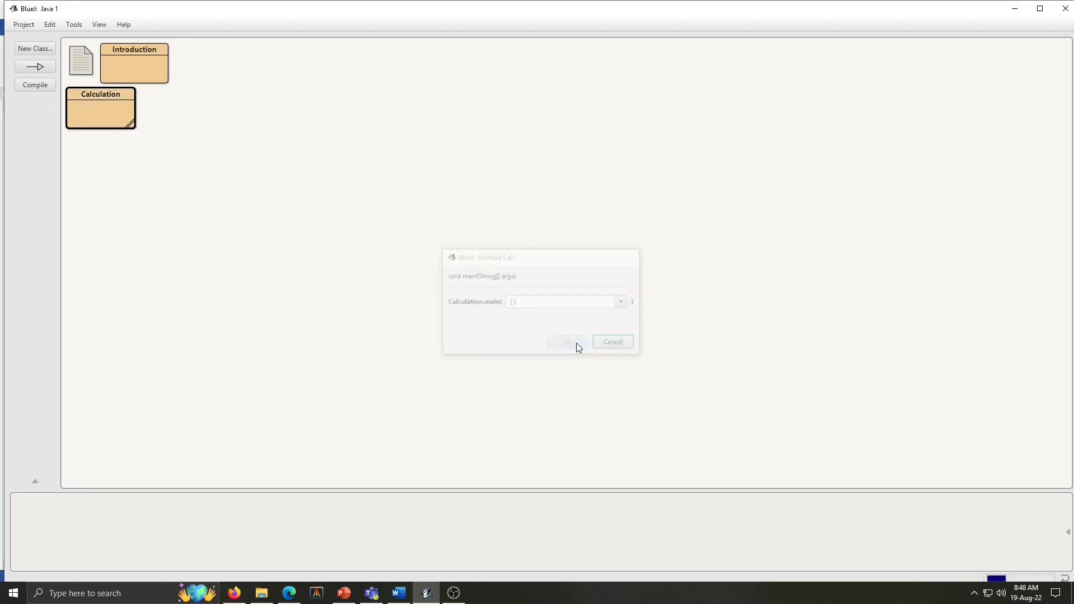
{"action": "left_click", "coordinate": [567, 342]}
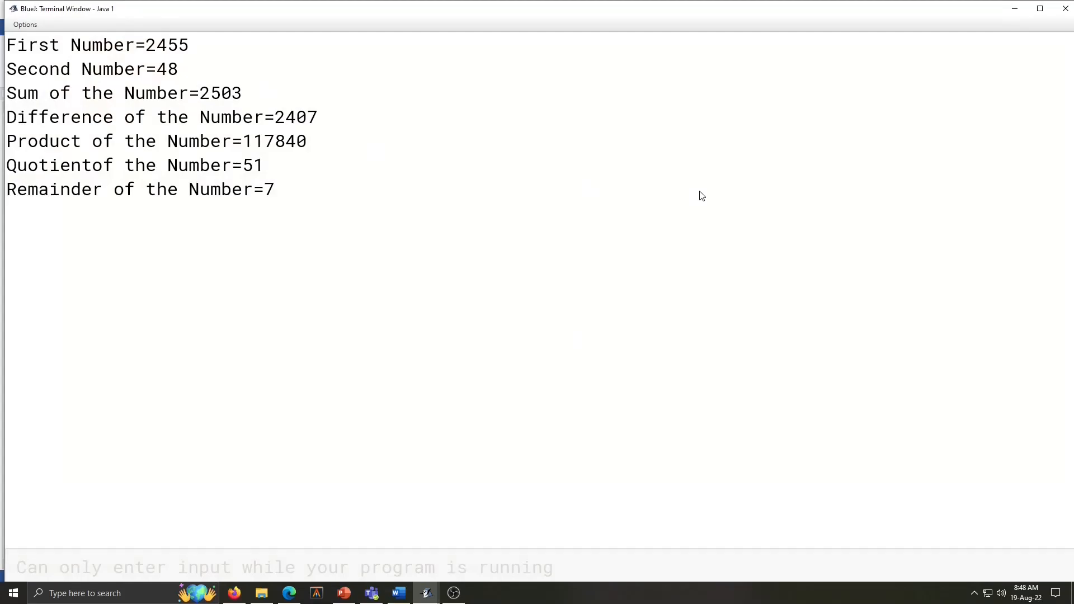
{"action": "mouse_move", "coordinate": [154, 398]}
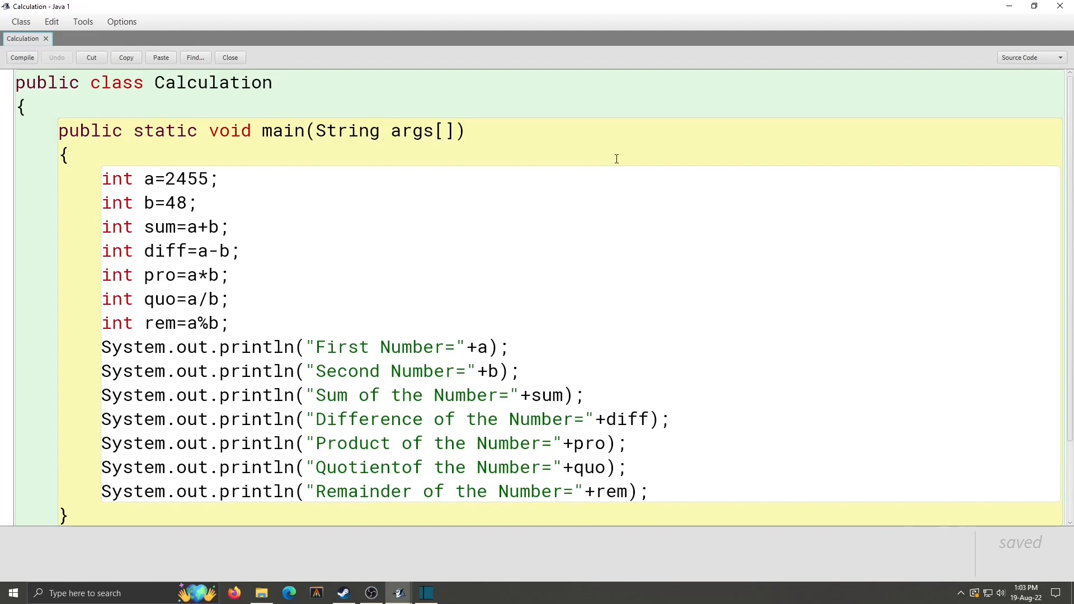
{"action": "mouse_move", "coordinate": [611, 112]}
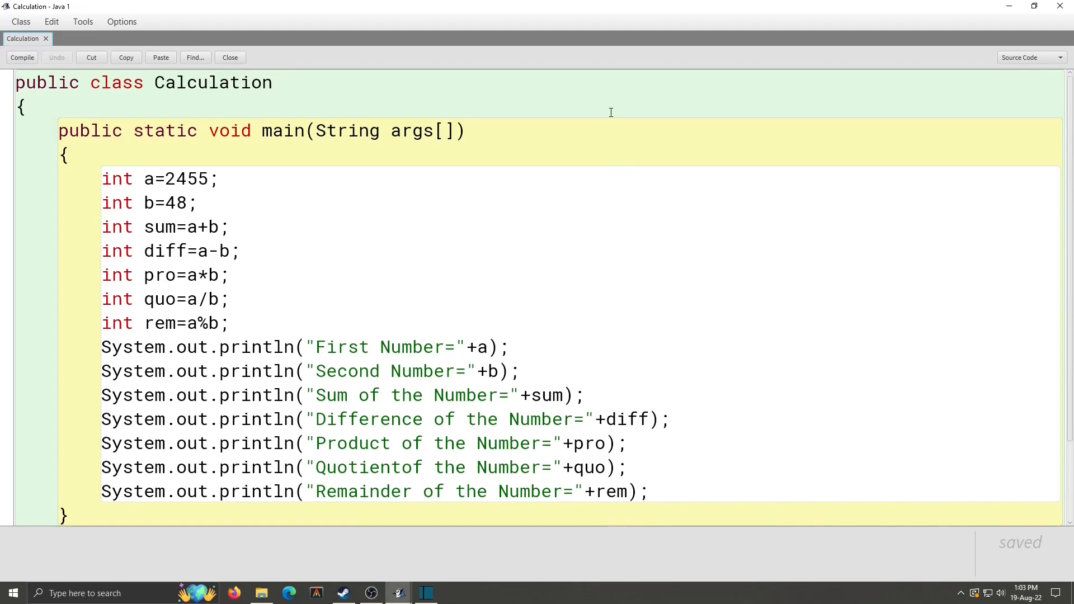